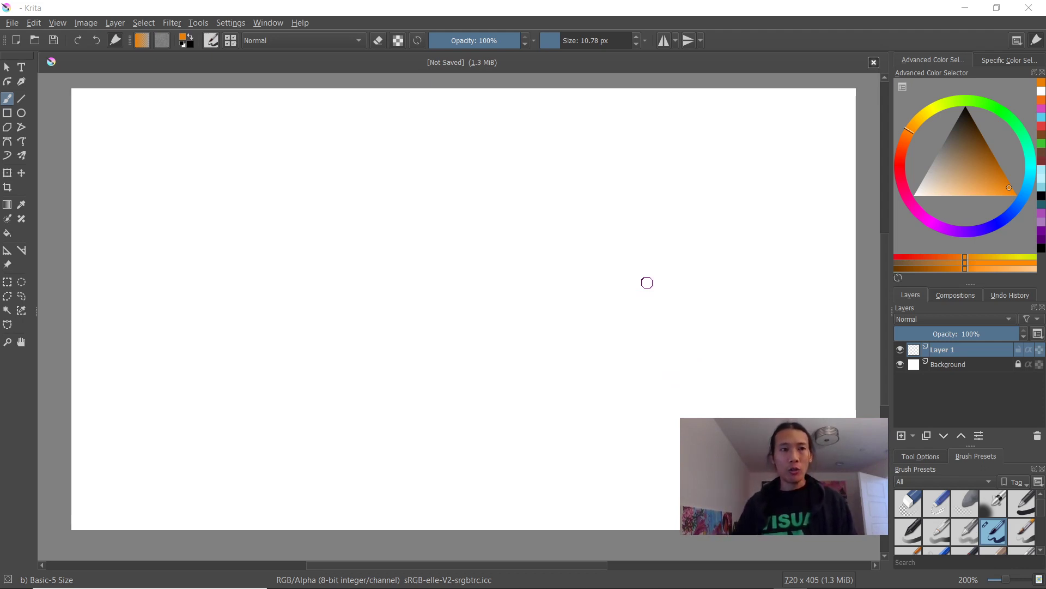
mouse_move(347, 147)
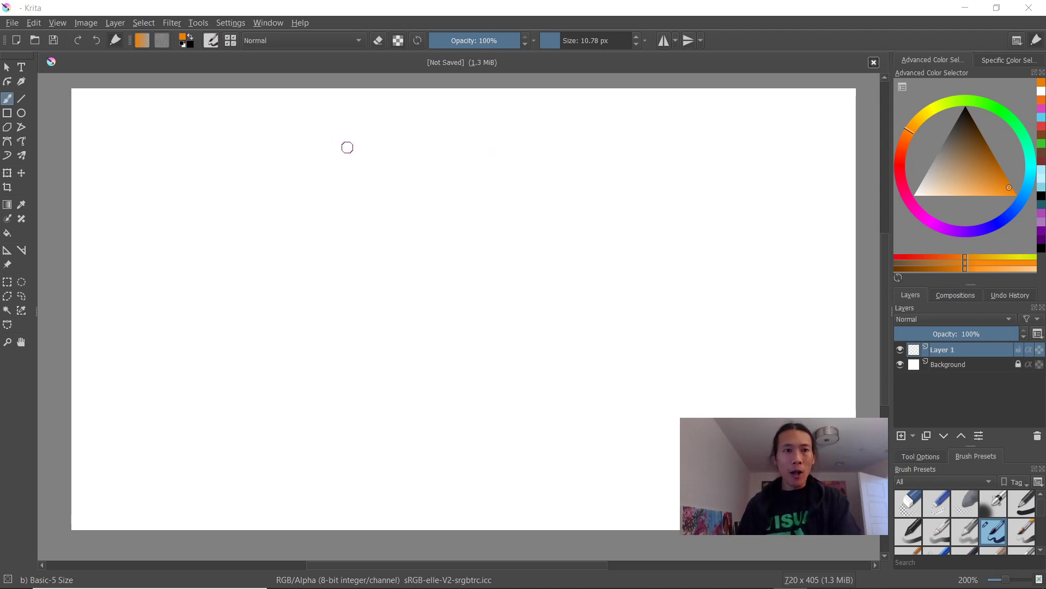
mouse_move(266, 205)
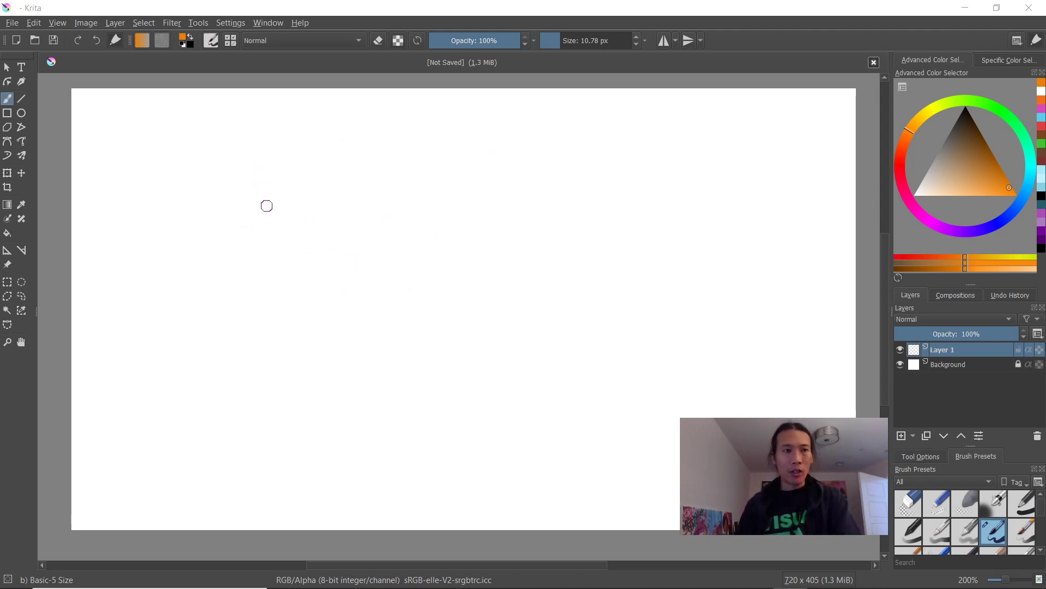
mouse_move(255, 102)
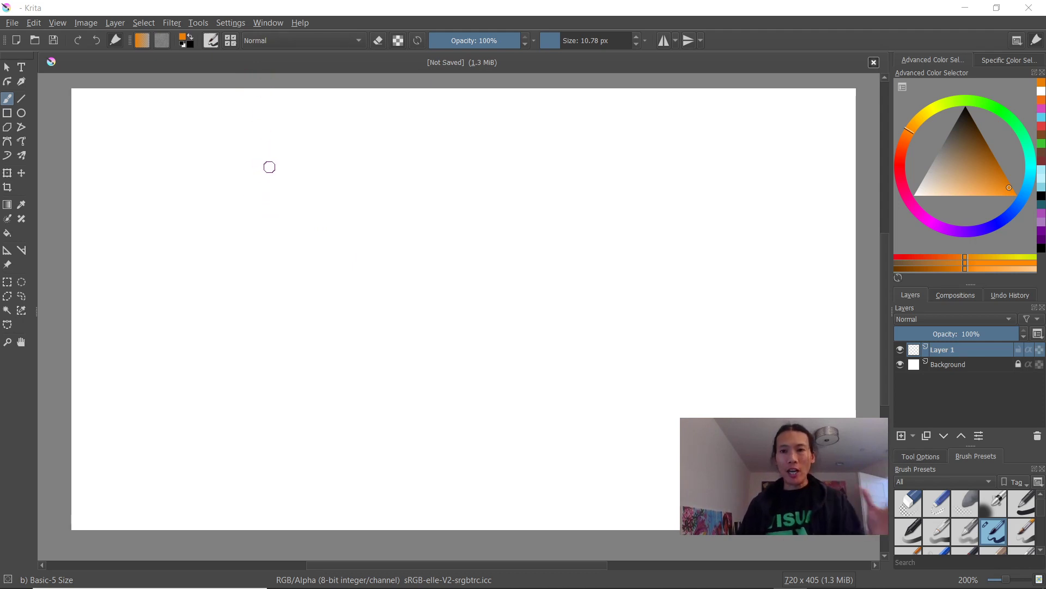
mouse_move(274, 167)
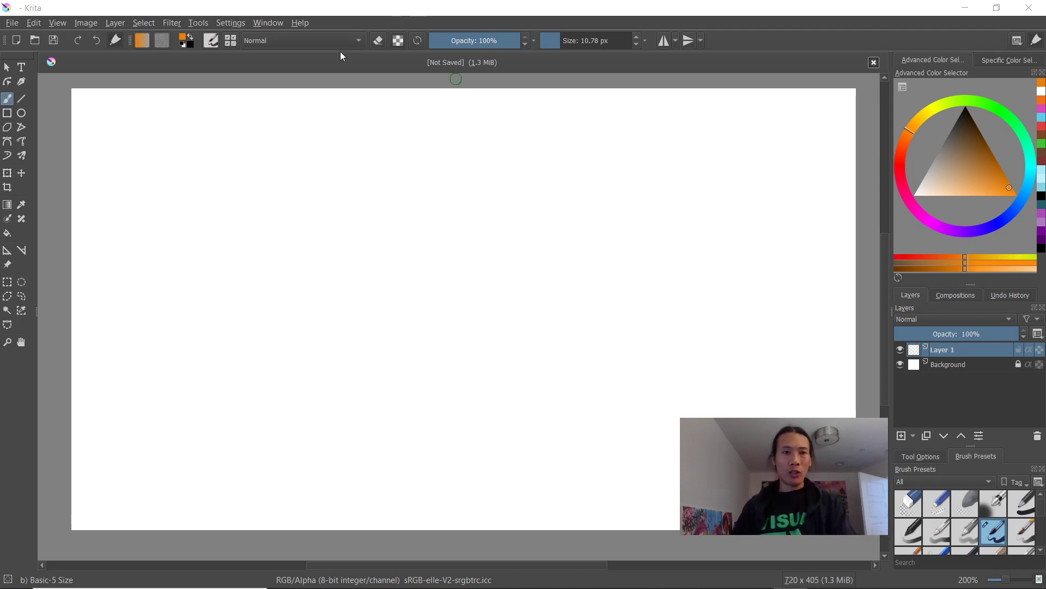
- Switch Krita to the Animation workspace from Window > Workspace
left_click(268, 22)
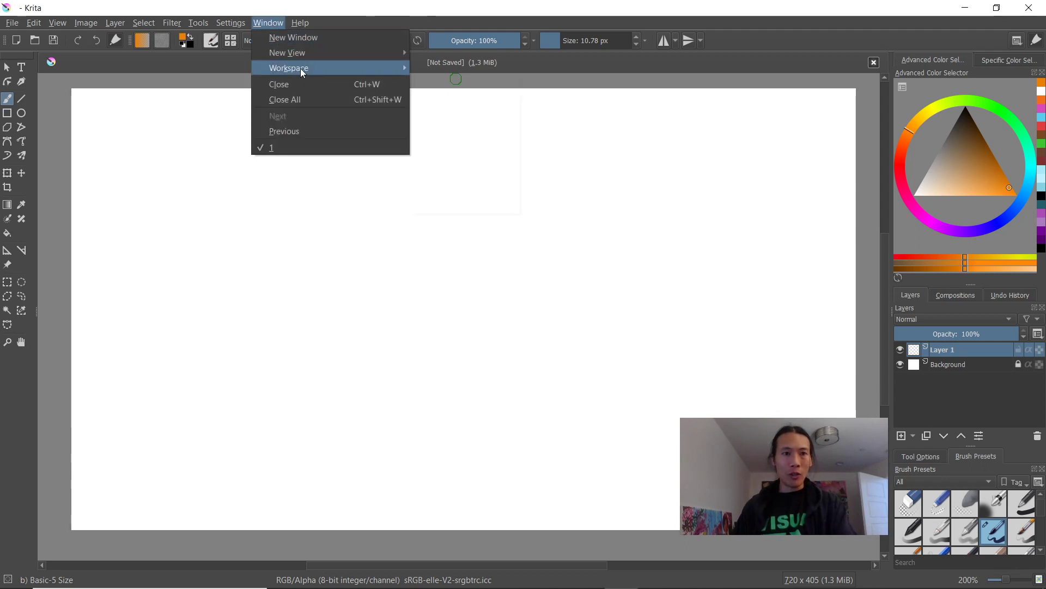
mouse_move(301, 68)
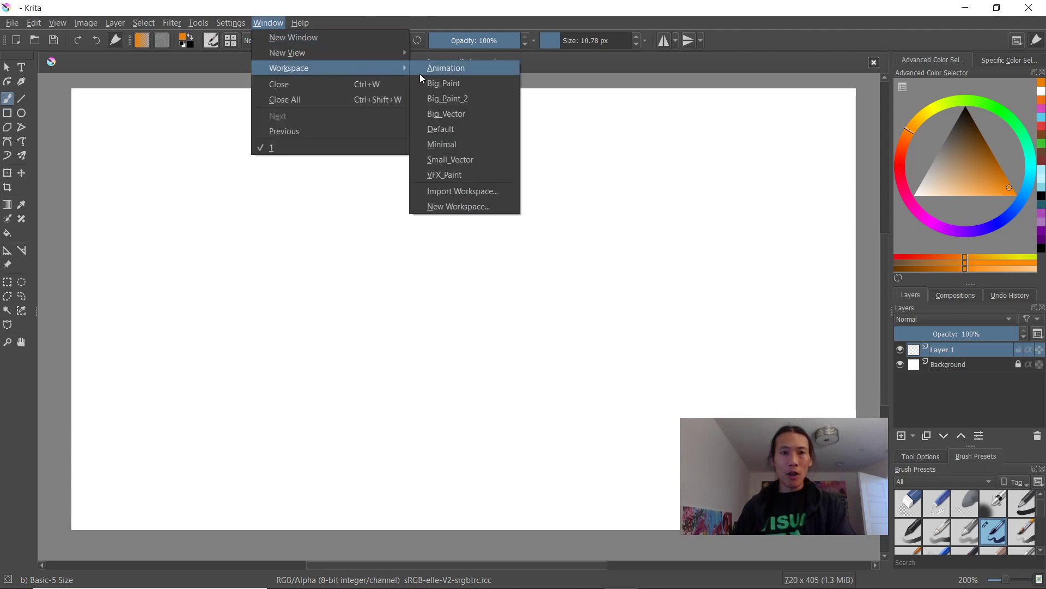
left_click(445, 67)
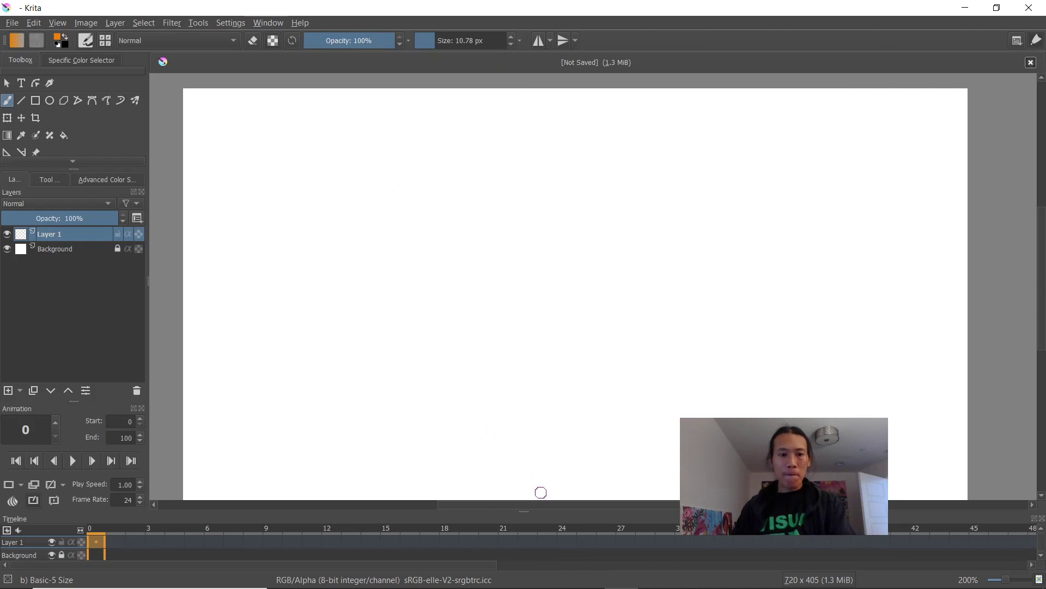
mouse_move(527, 513)
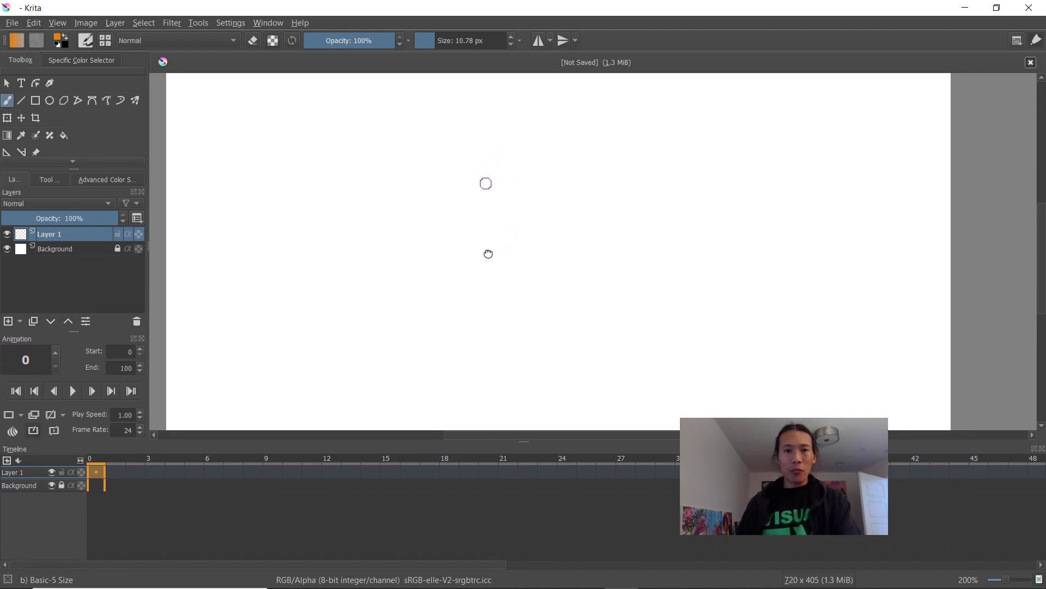
mouse_move(456, 257)
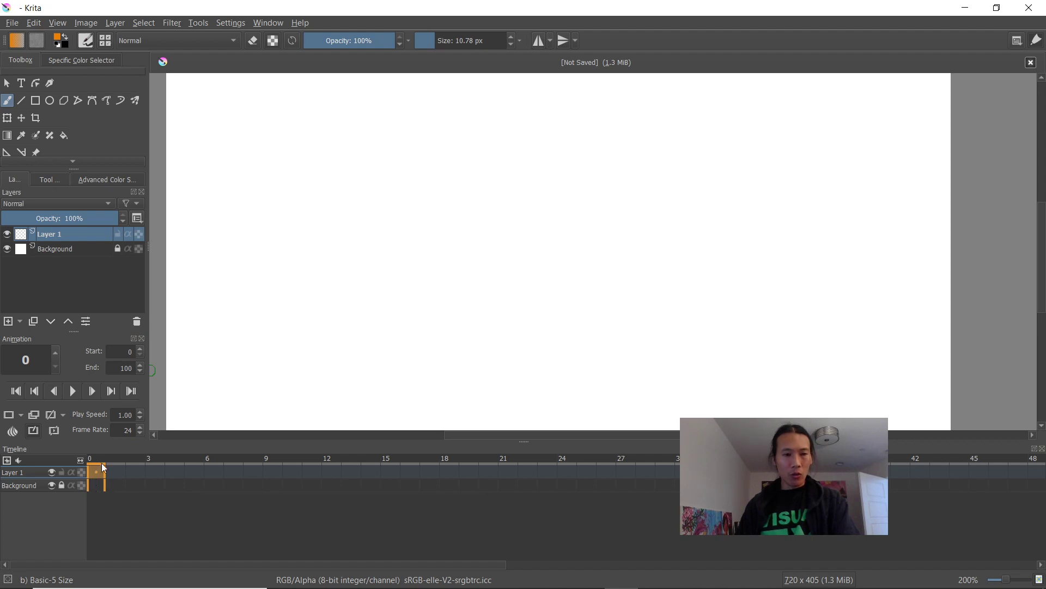
mouse_move(99, 477)
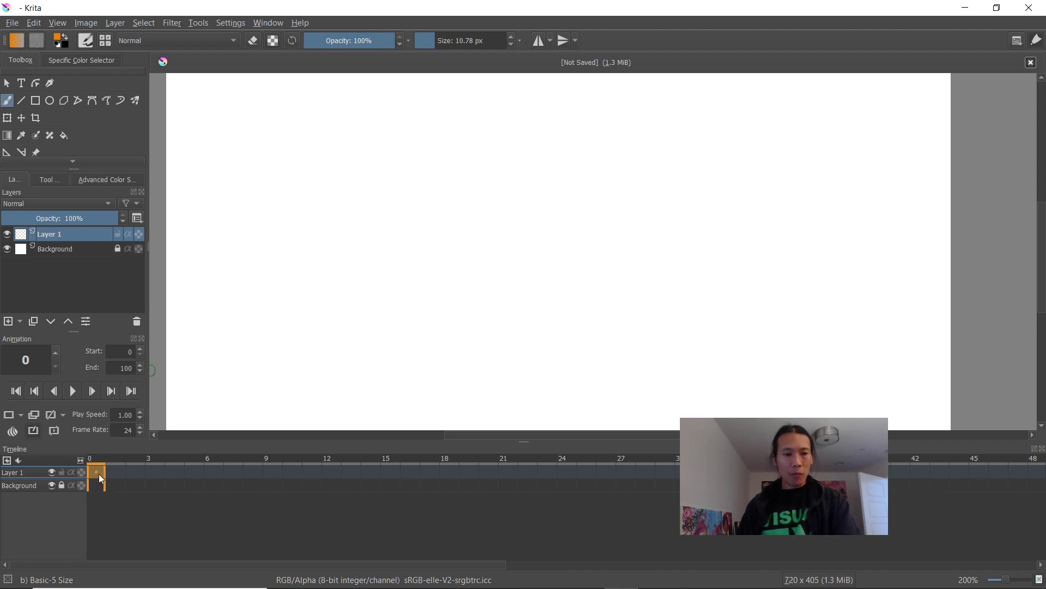
- Create a blank keyframe at frame 0 holding the orange ball, then move to frame 3
right_click(97, 478)
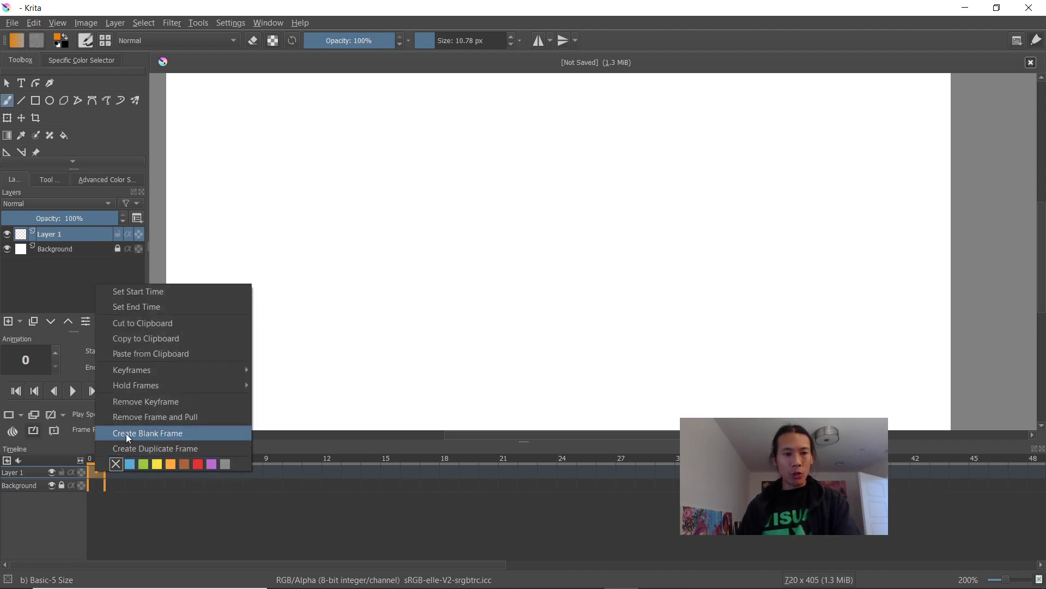
left_click(147, 433)
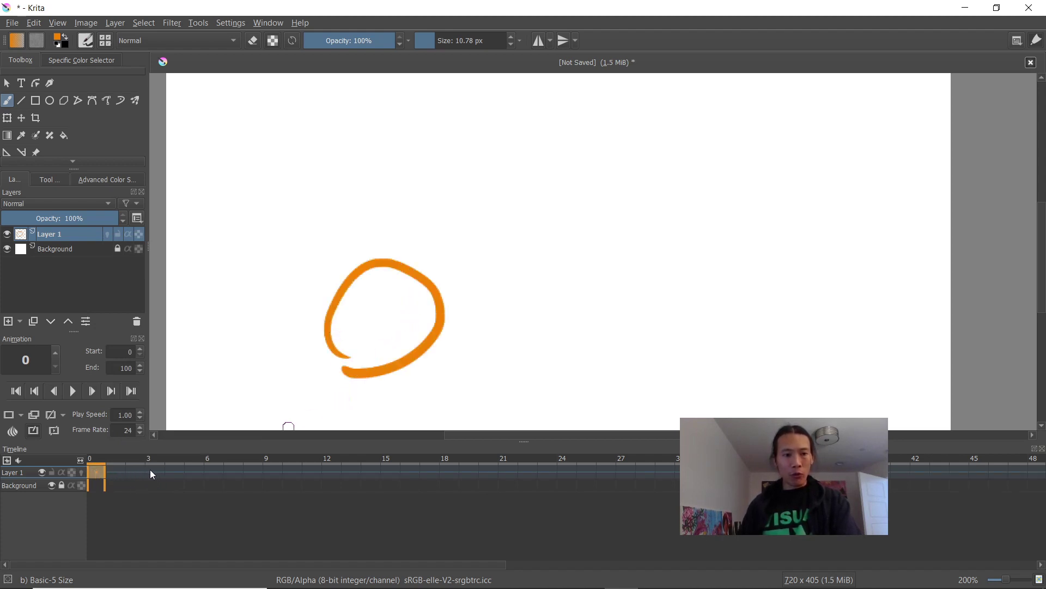
left_click(155, 474)
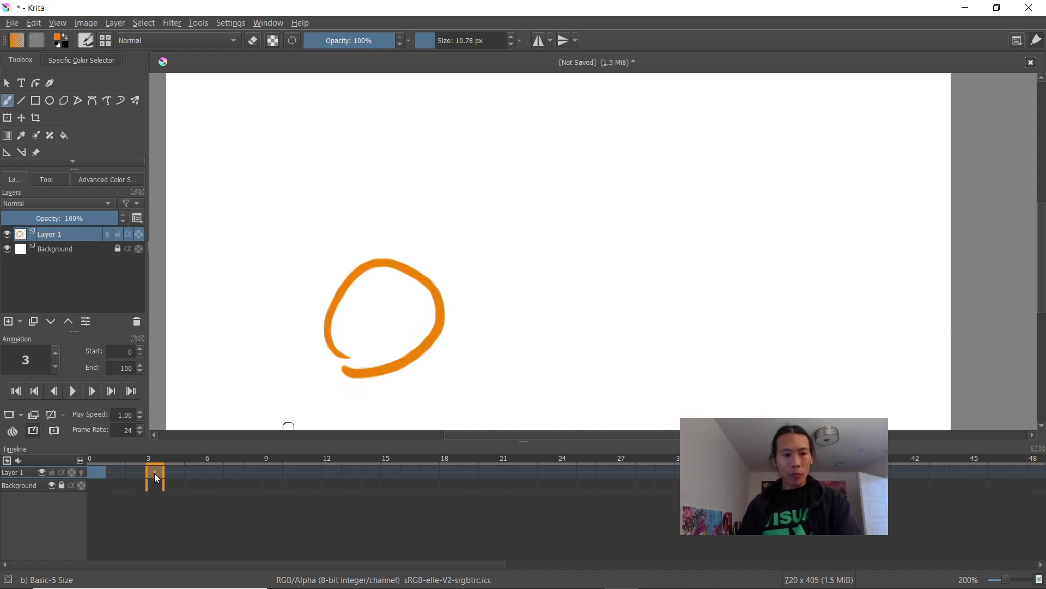
- Create a blank keyframe at frame 3 with onion skins showing frame 0's ball as a ghost
right_click(155, 471)
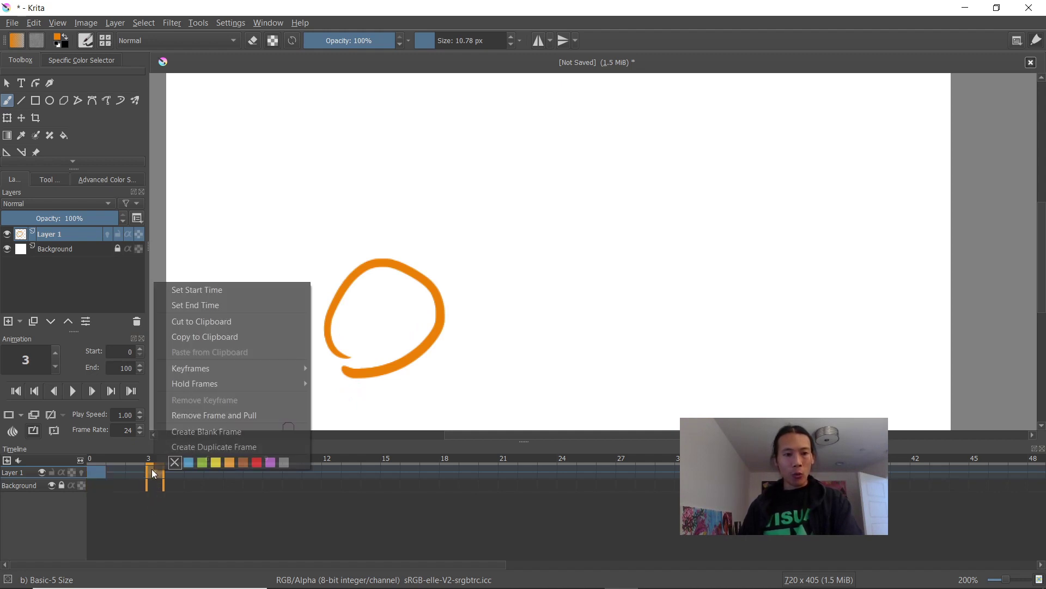
mouse_move(198, 438)
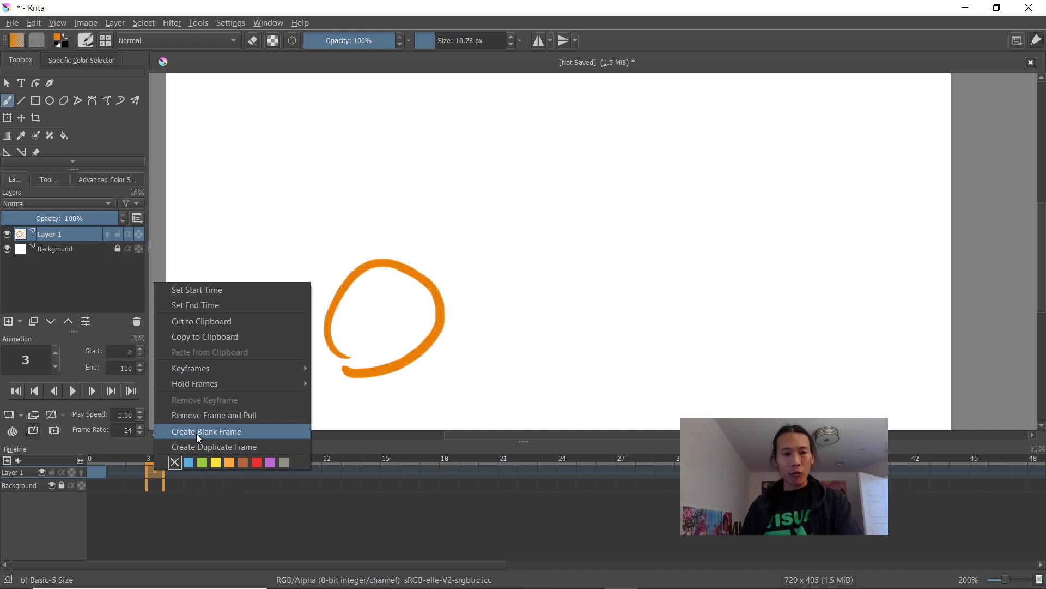
left_click(206, 431)
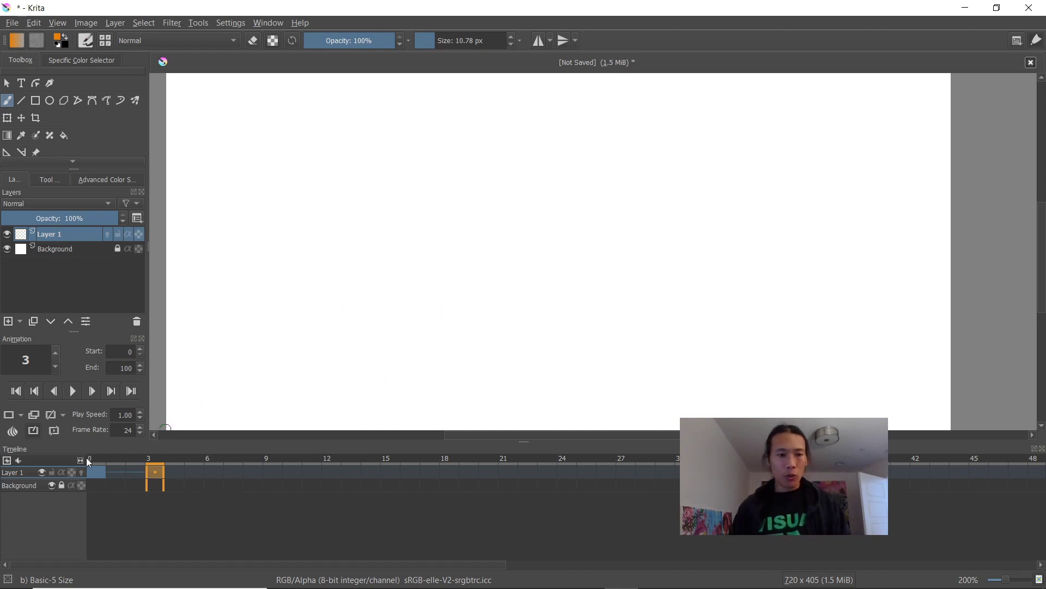
left_click_drag(327, 267, 341, 374)
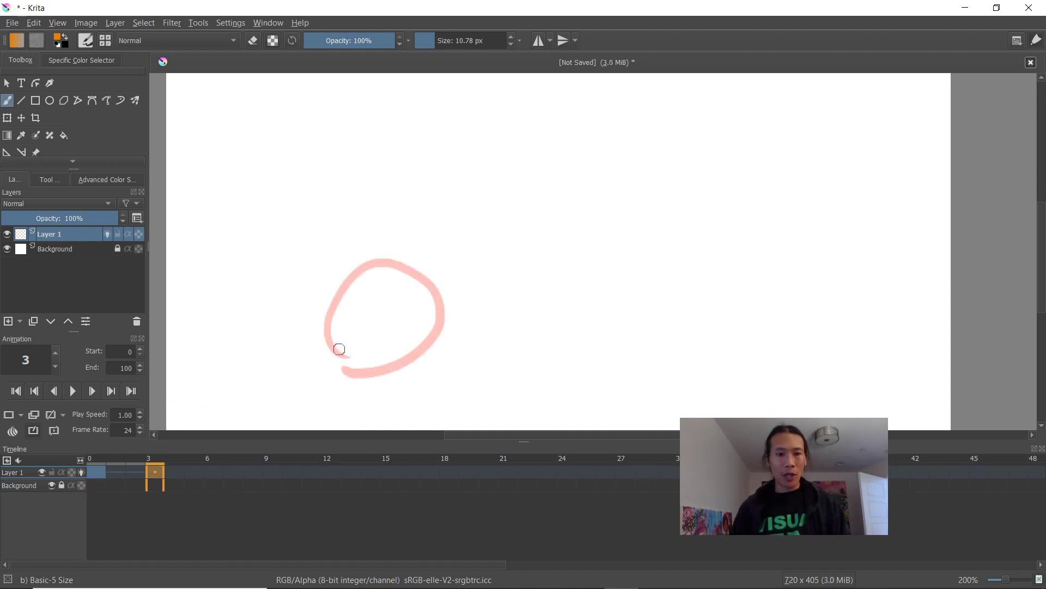
mouse_move(339, 318)
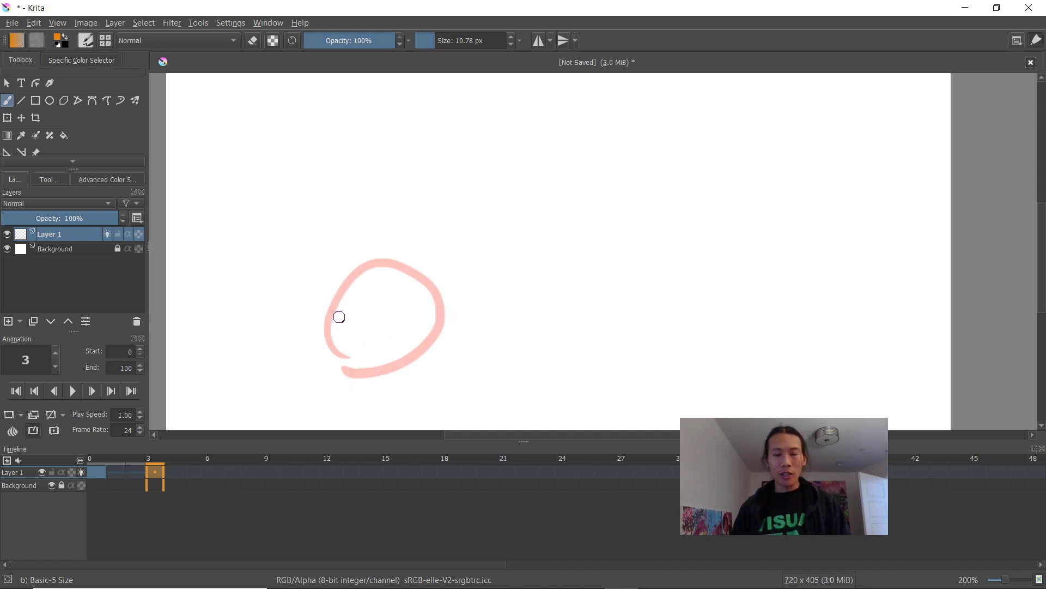
mouse_move(379, 346)
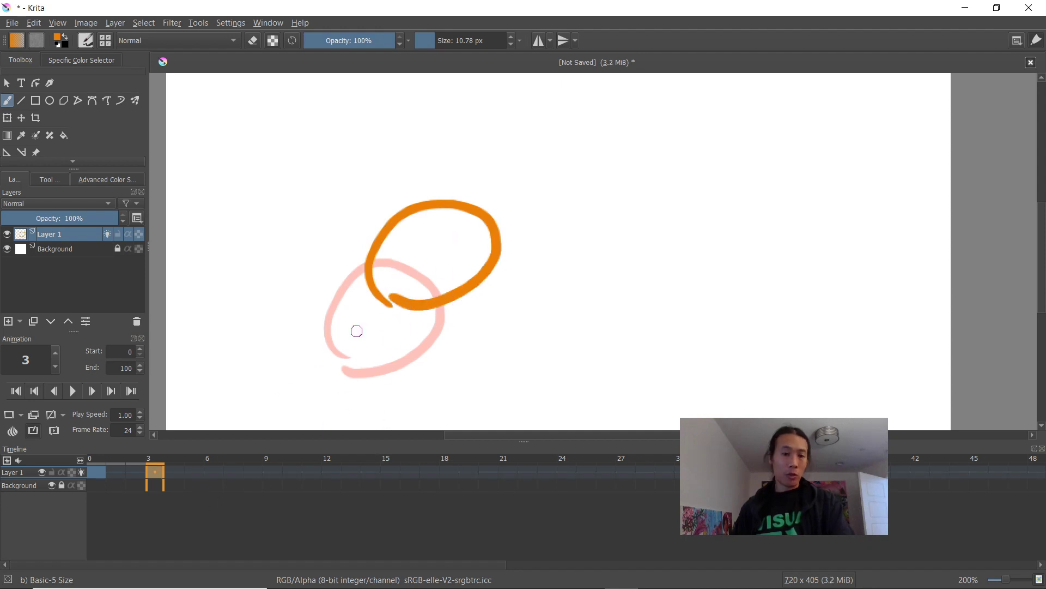
mouse_move(214, 476)
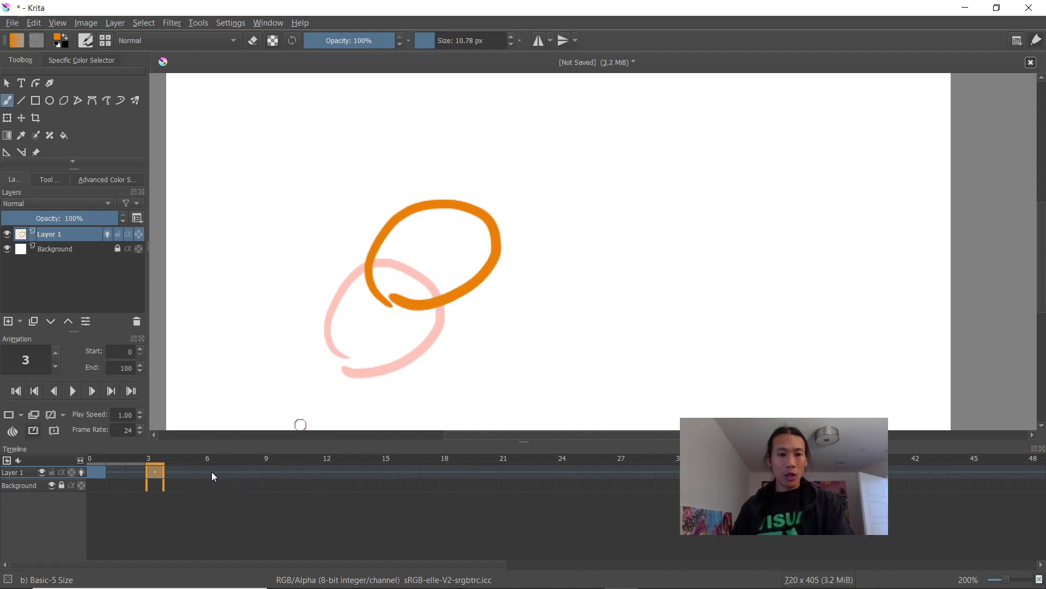
- Add a blank keyframe at frame 6 and draw the squashed ball on frame 12
right_click(209, 472)
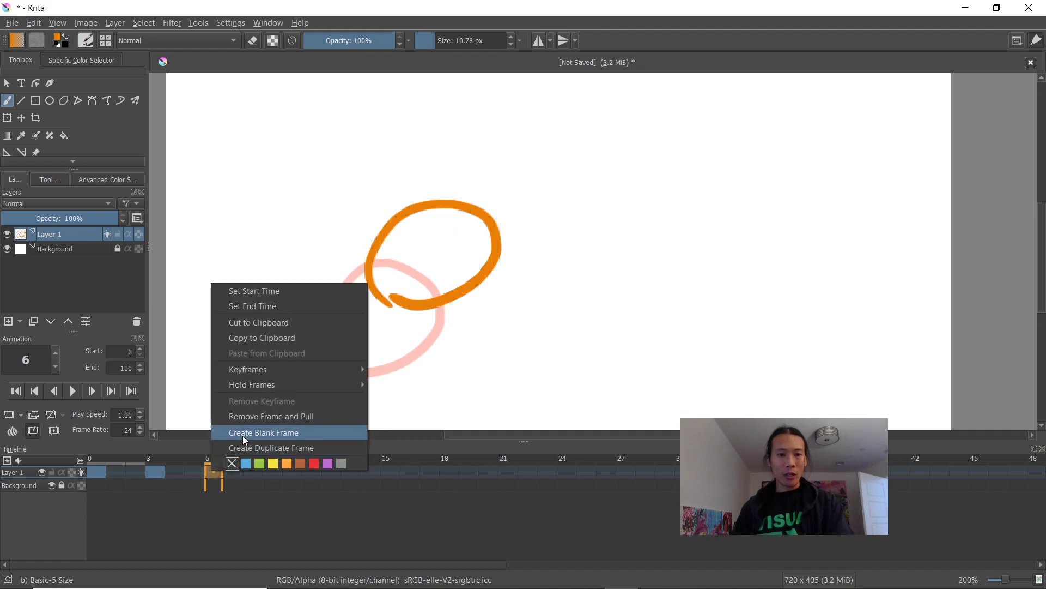
left_click(263, 433)
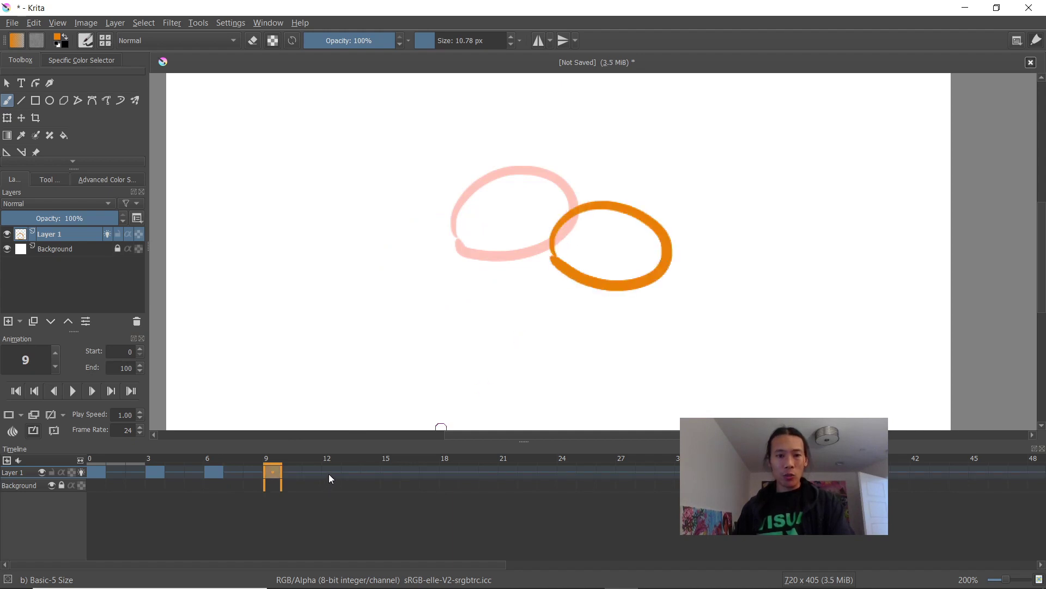
left_click(332, 473)
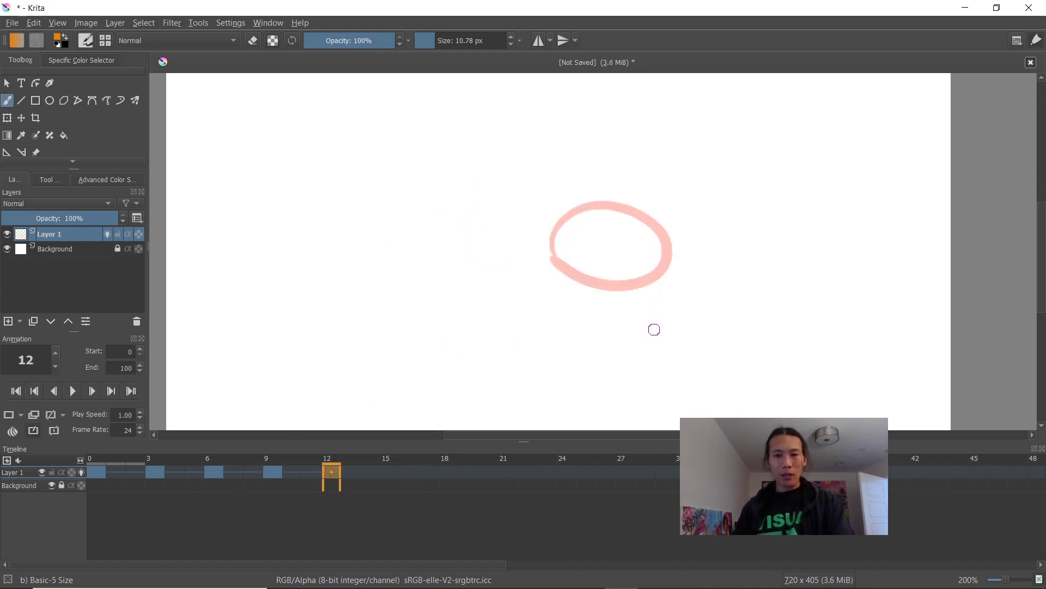
left_click_drag(641, 334, 787, 331)
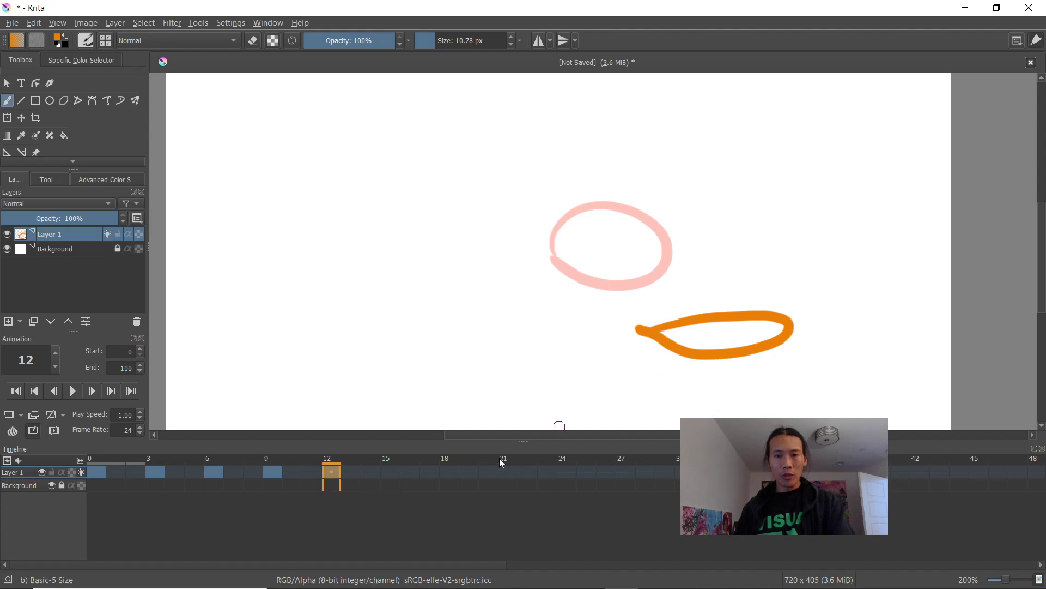
- Draw the rebounding ball on frames 15 and 18, then add an empty keyframe at 21
left_click(390, 475)
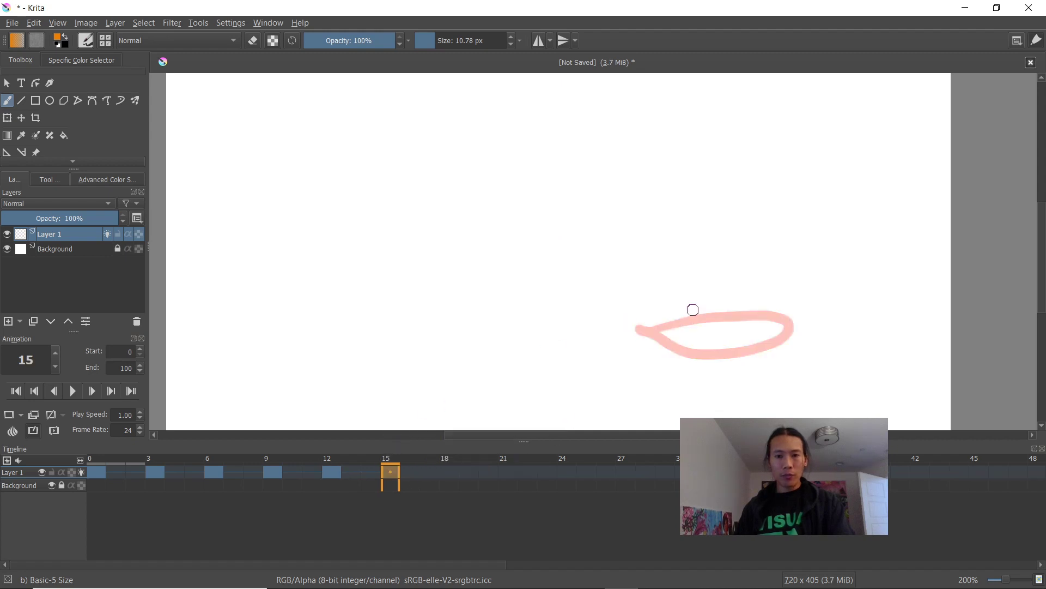
left_click_drag(768, 314, 848, 251)
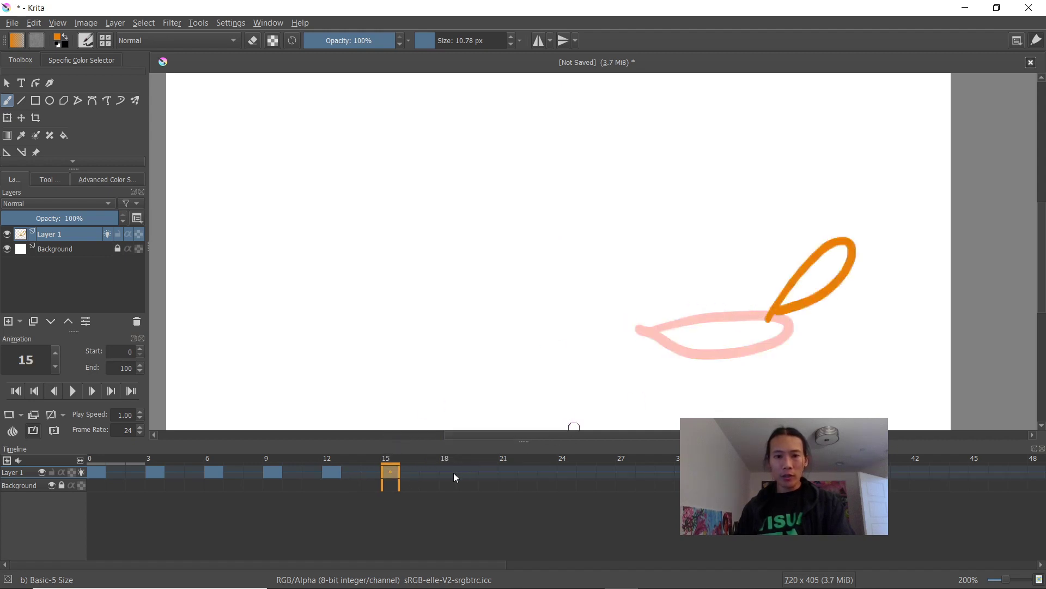
left_click(449, 472)
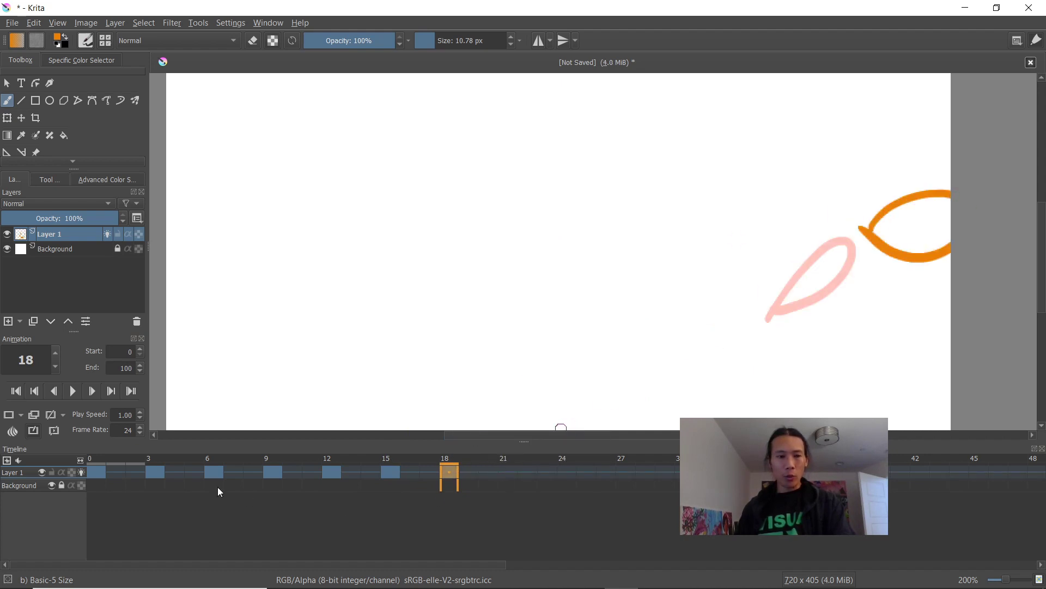
right_click(509, 471)
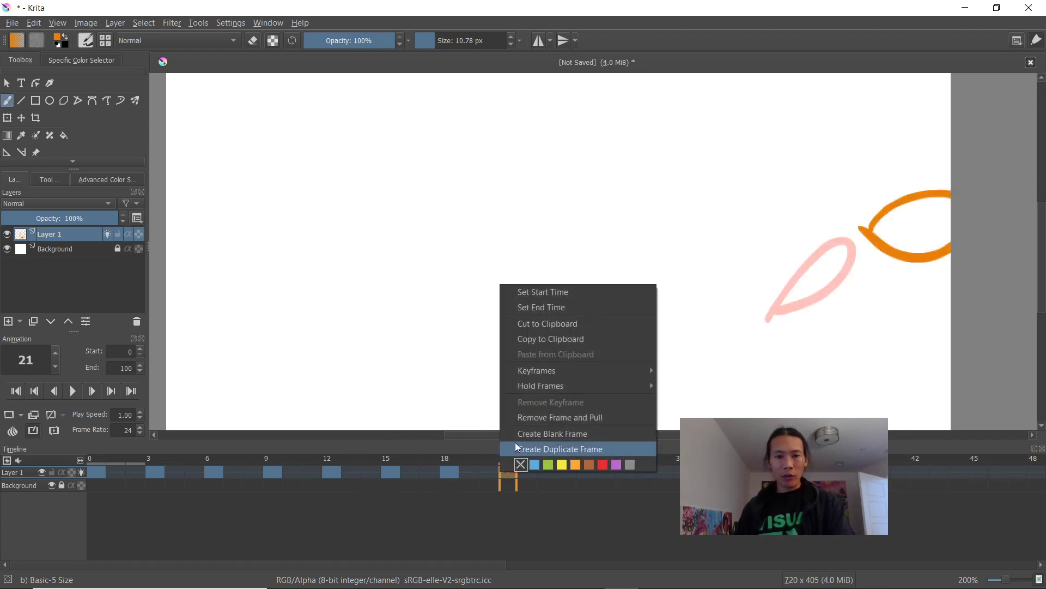
left_click(551, 434)
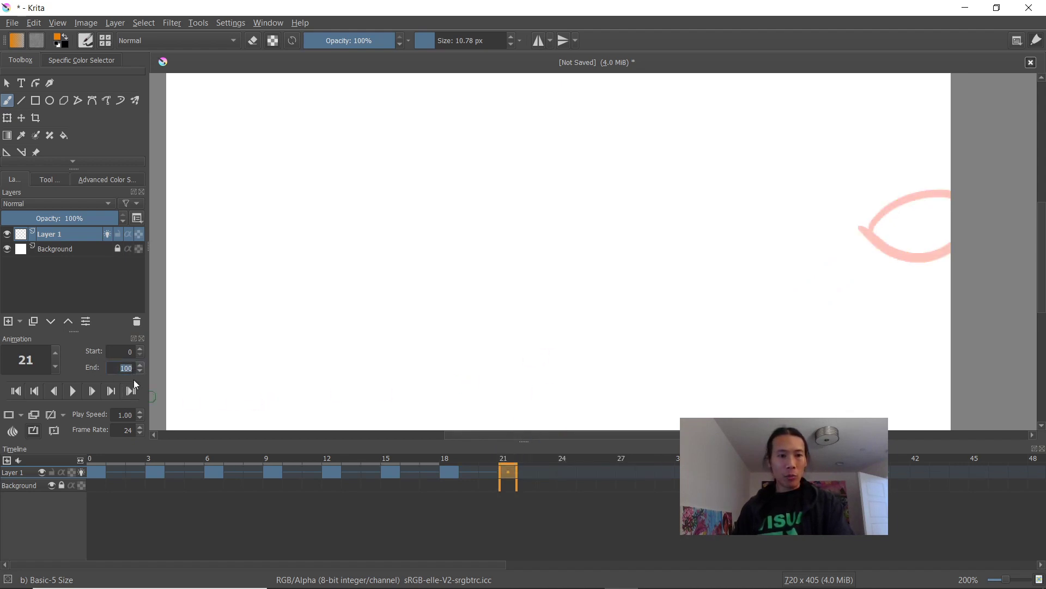
mouse_move(117, 471)
type("30")
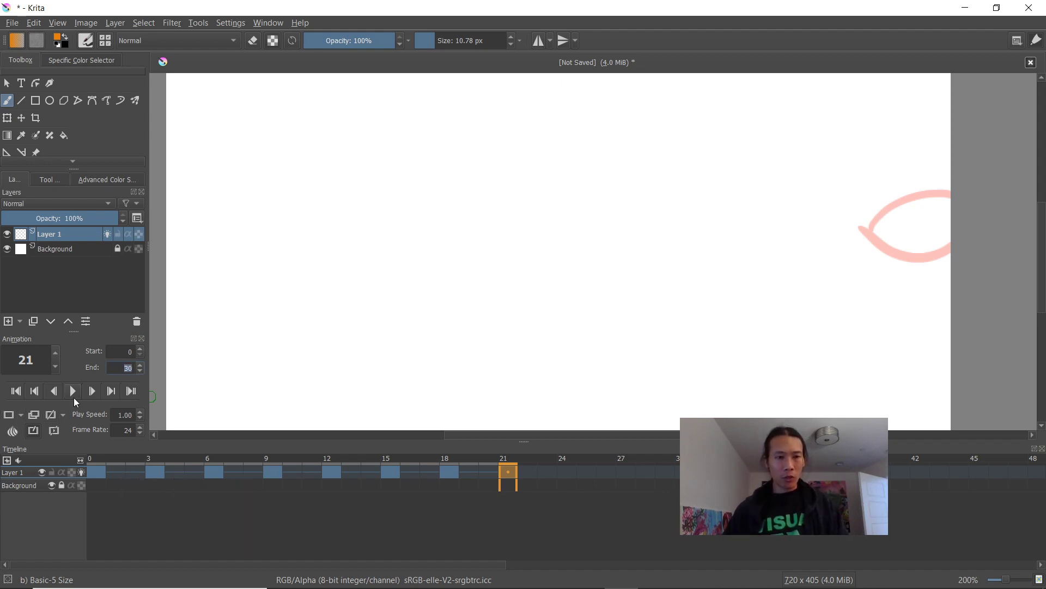
- Play the bouncing-ball animation through to frame 30 and stop on frame 21
left_click(72, 390)
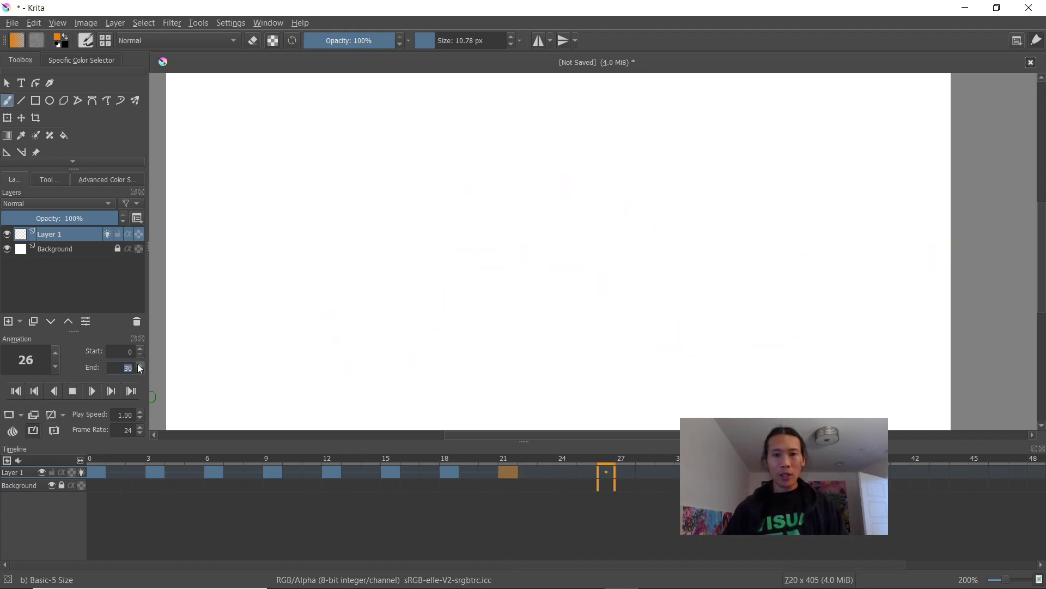
left_click(72, 391)
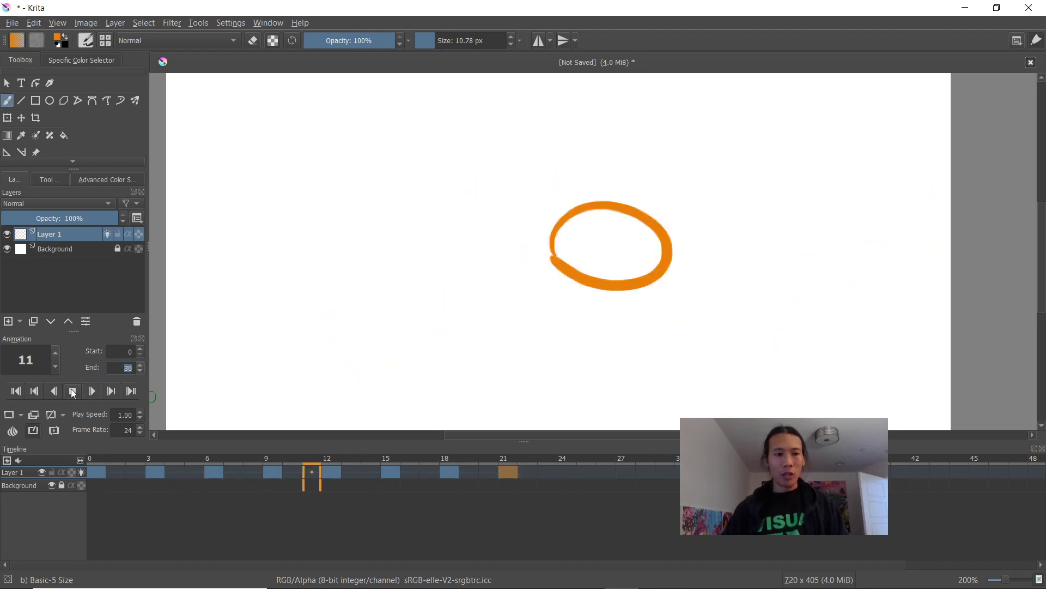
left_click(508, 471)
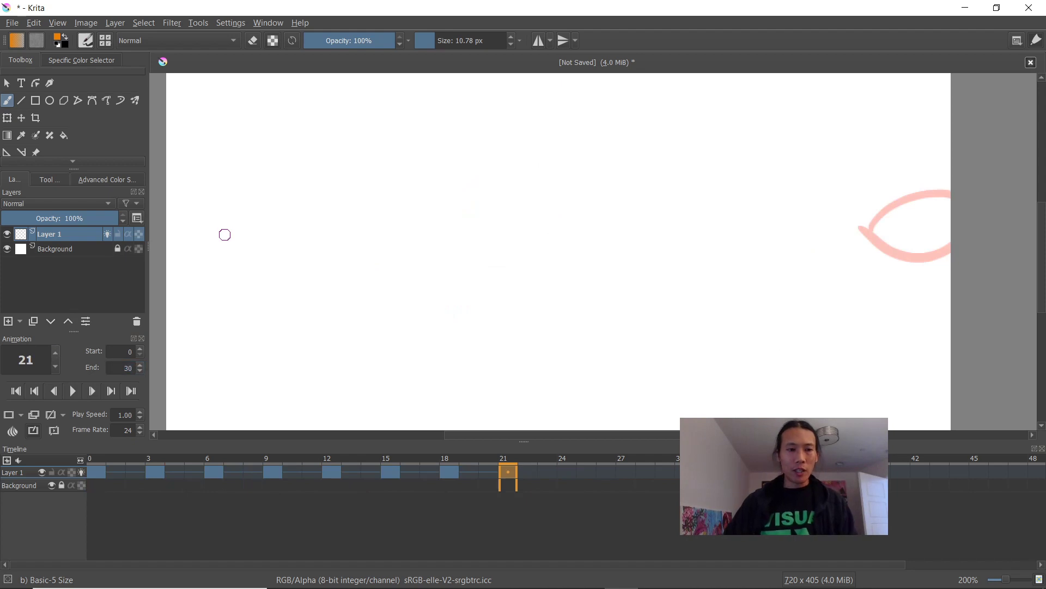
mouse_move(203, 333)
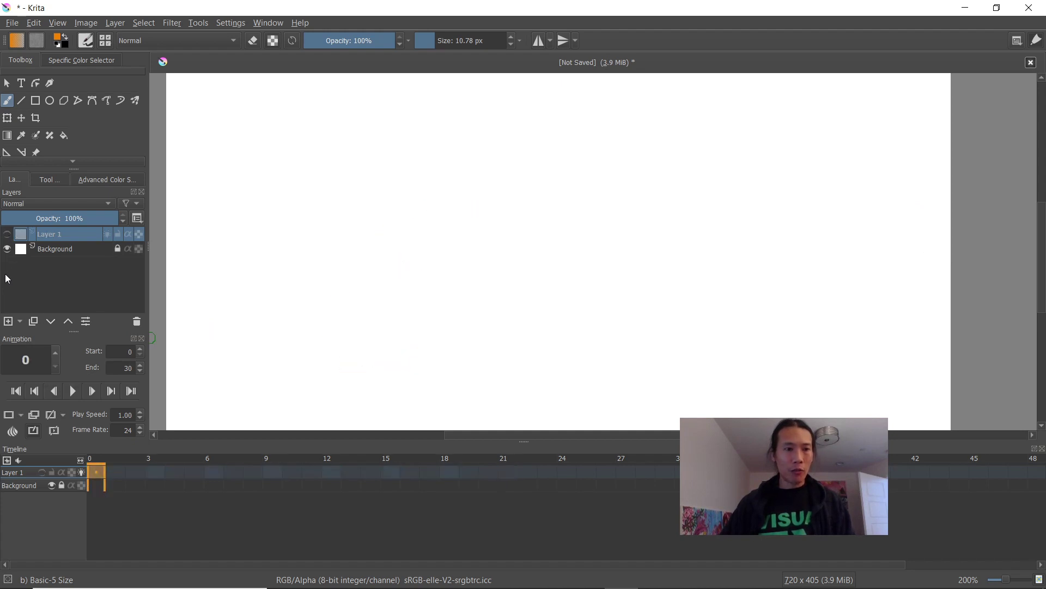
- Add Layer 2 and draw the orange line on blank keyframes at frames 0 and 3
left_click(8, 321)
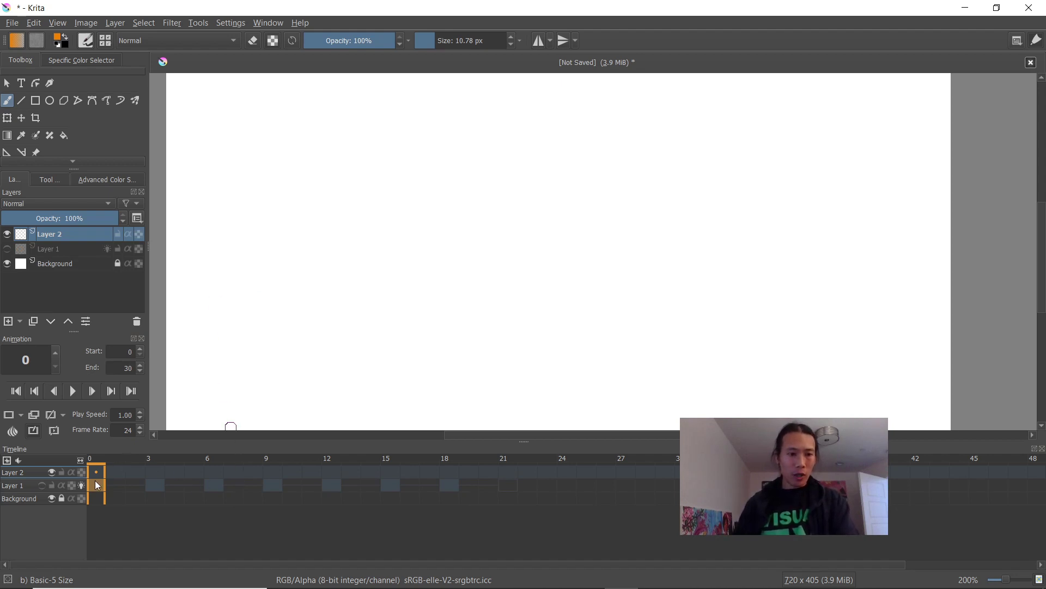
right_click(96, 484)
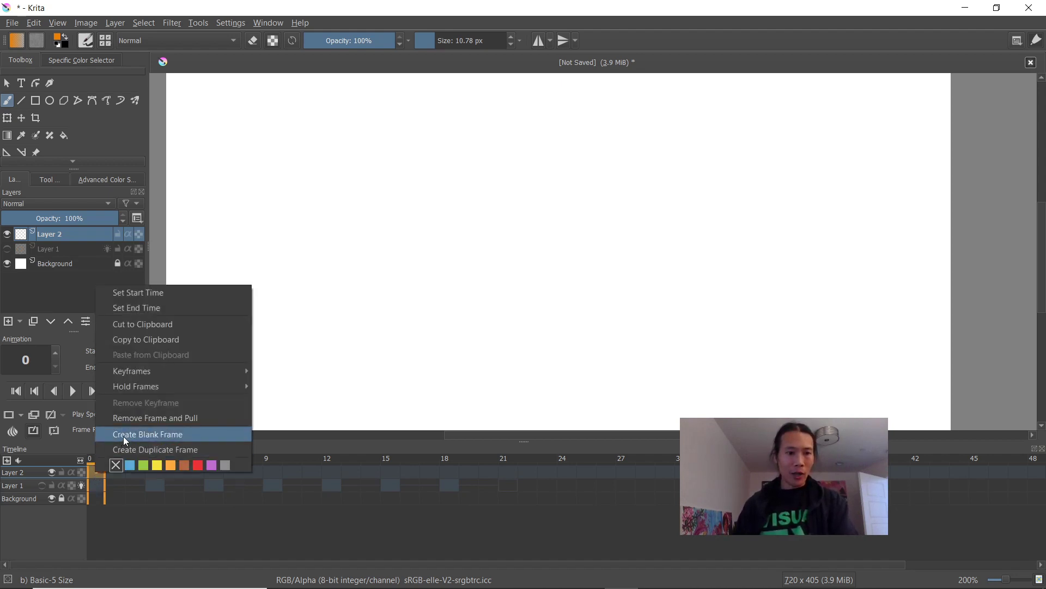
left_click(147, 434)
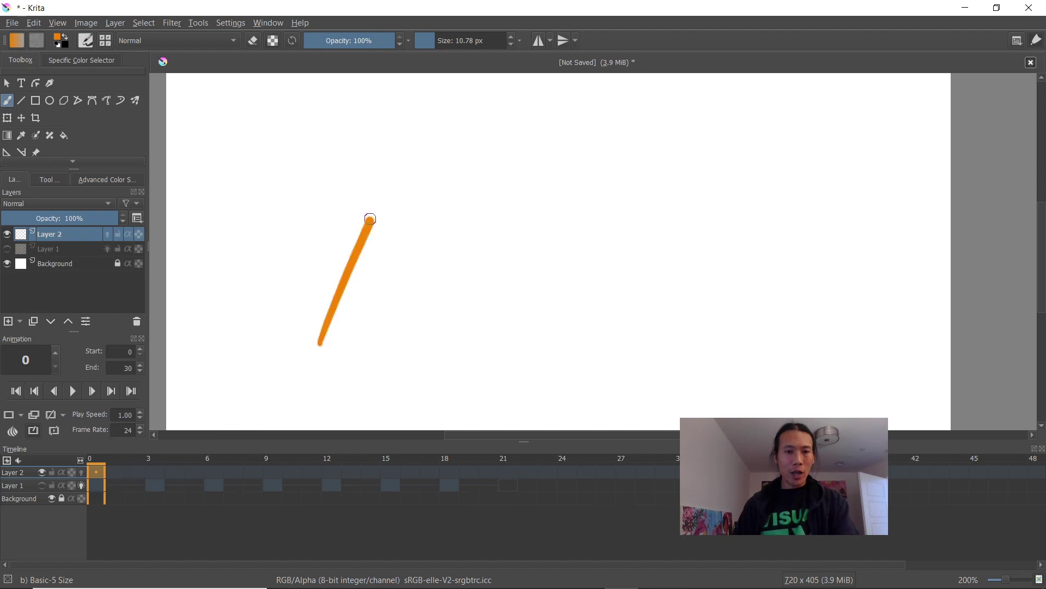
right_click(155, 472)
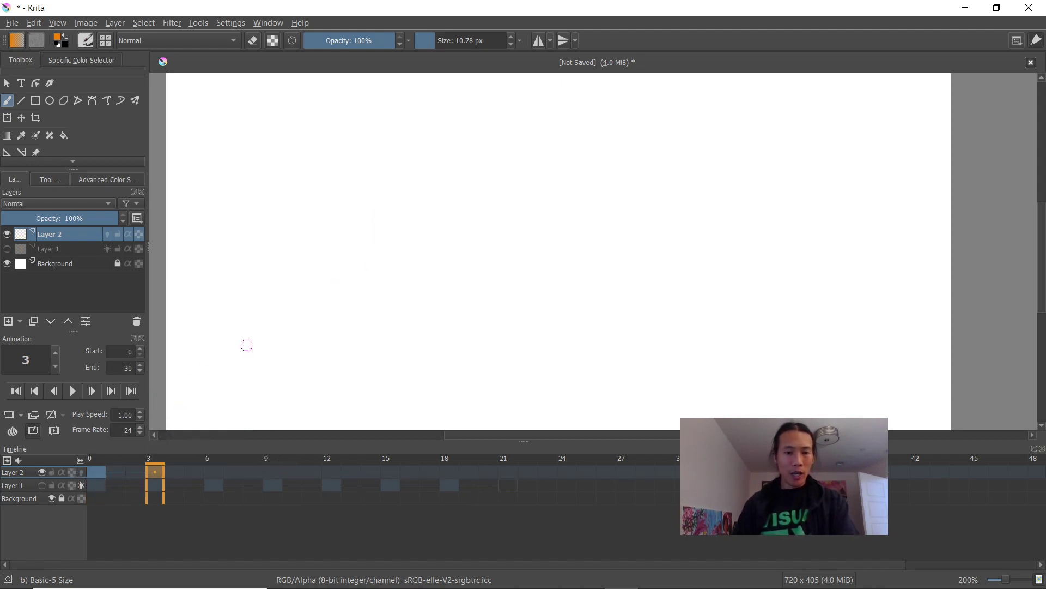
left_click_drag(320, 343, 373, 216)
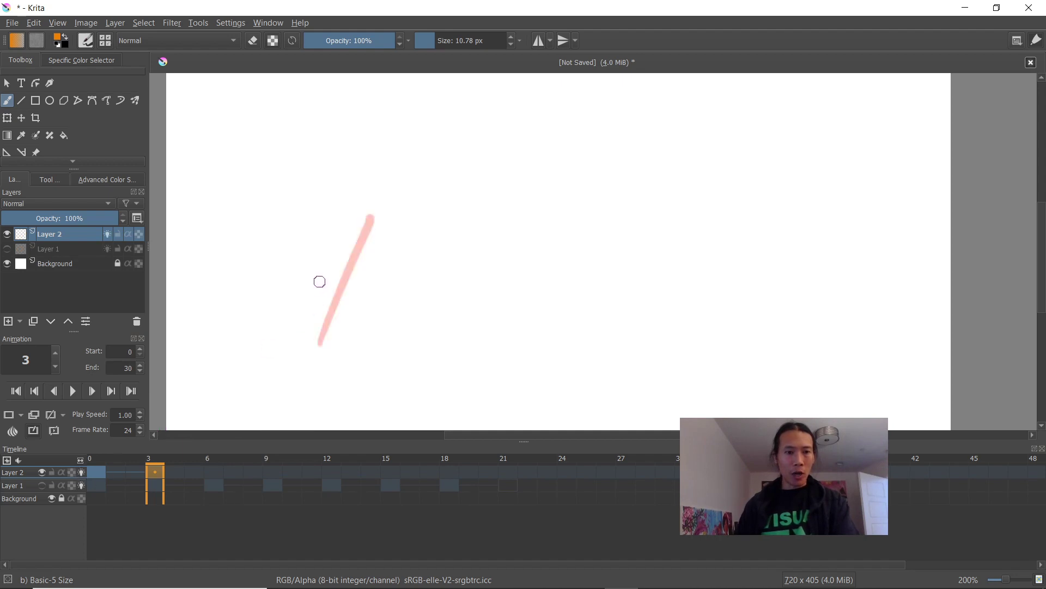
- Add blank keyframes at frames 6, 9, 12 and 15 with the line at new angles
right_click(209, 472)
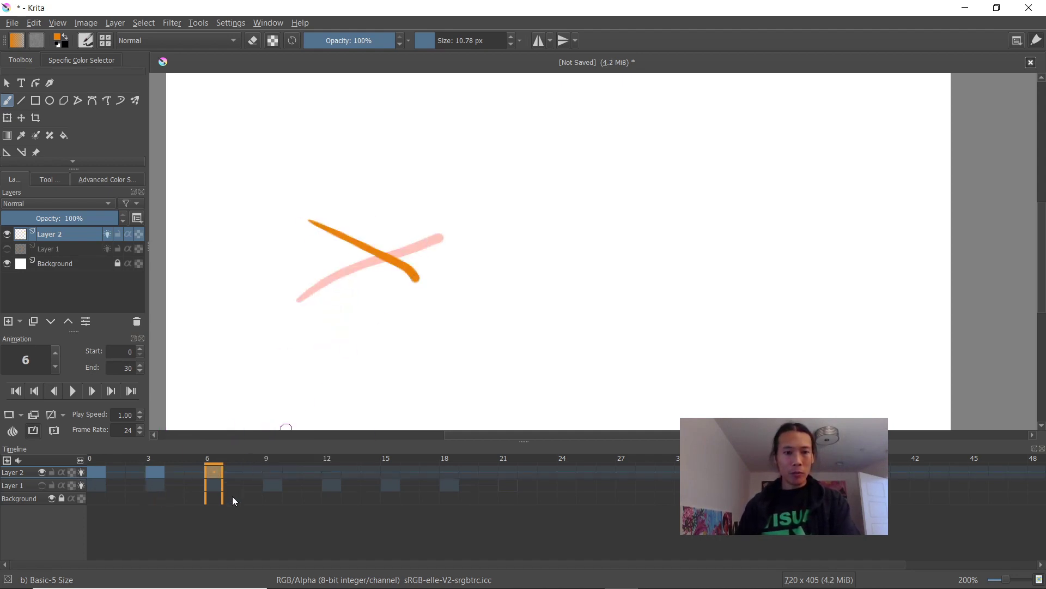
left_click(266, 471)
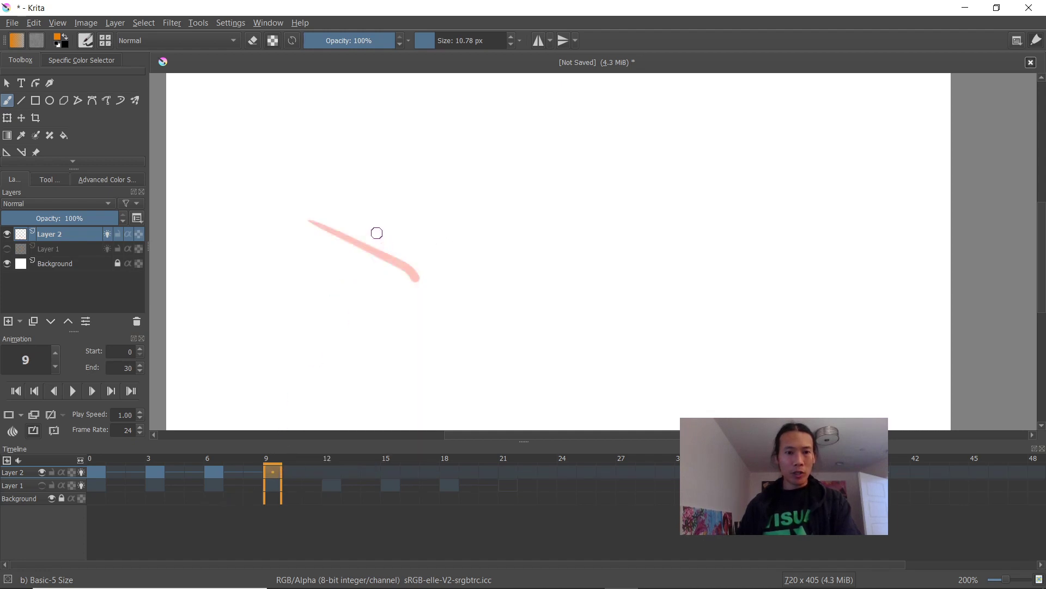
right_click(327, 478)
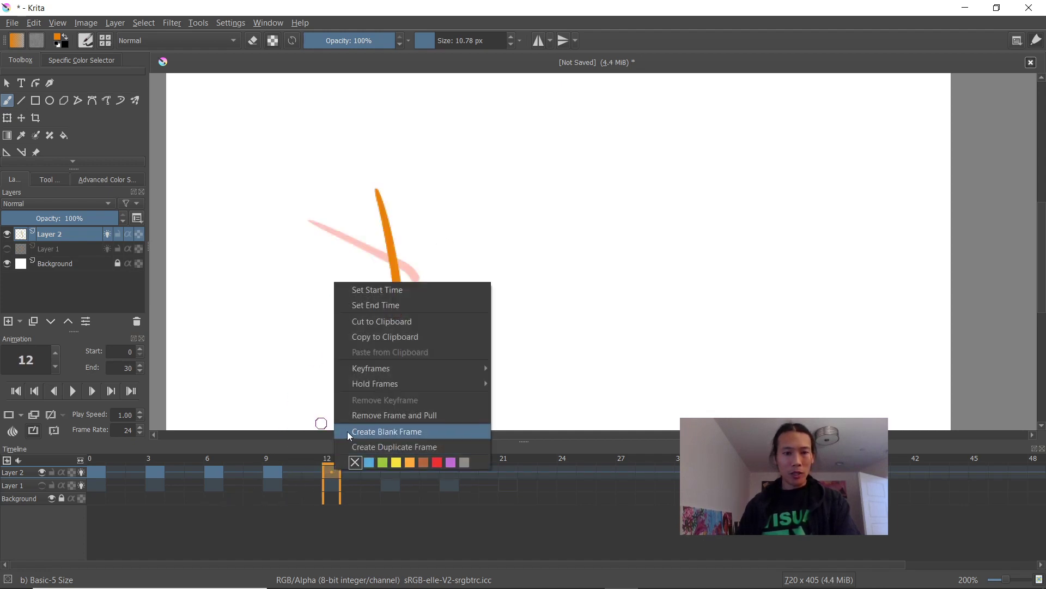
left_click(393, 447)
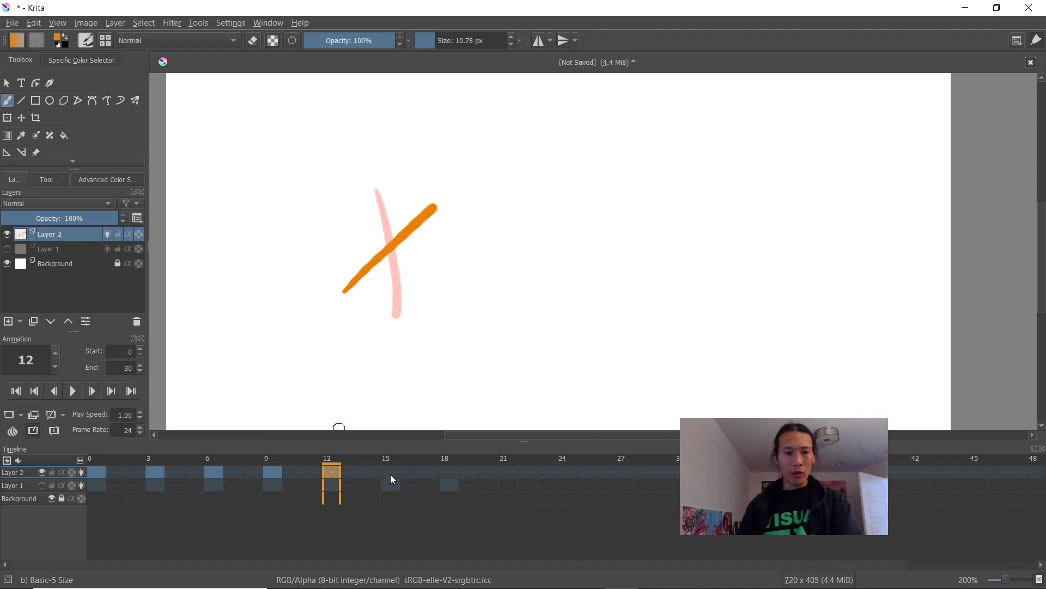
left_click(390, 480)
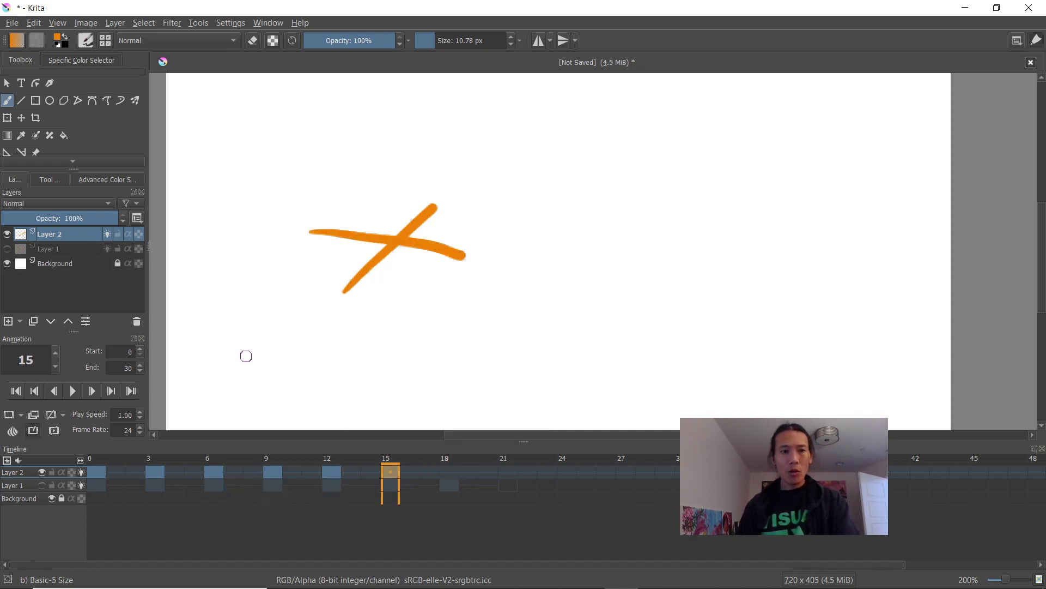
- Play the rotating line, step through frames 3 and 6, and return to frame 0
left_click(72, 390)
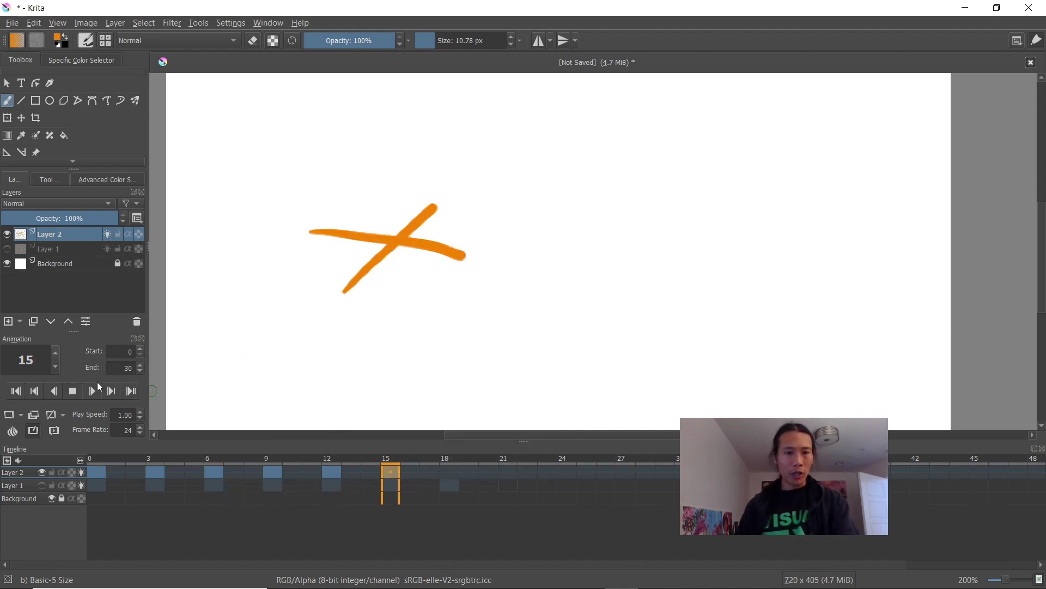
left_click(15, 391)
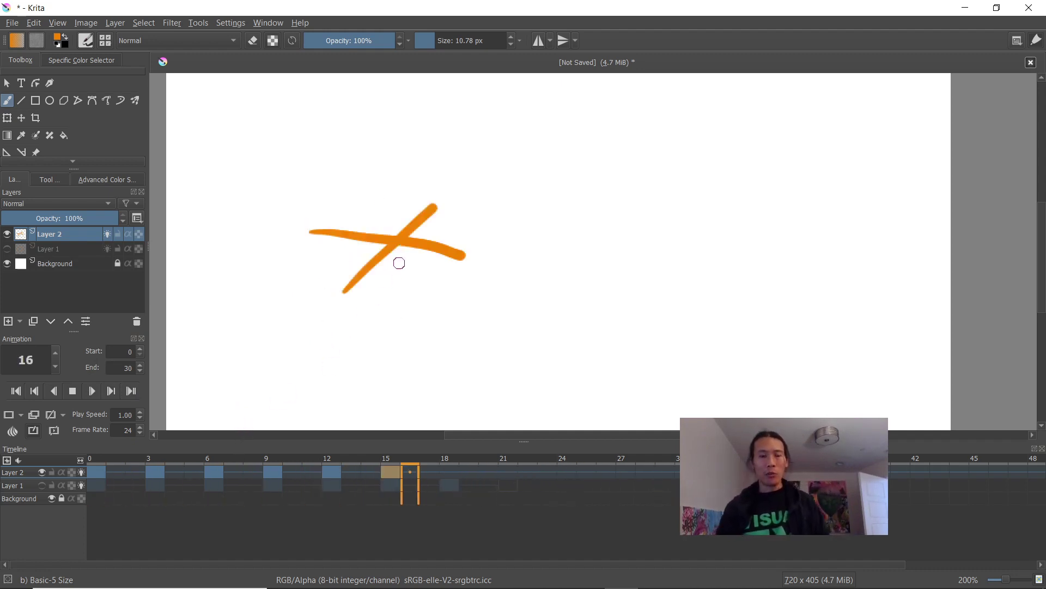
left_click(154, 472)
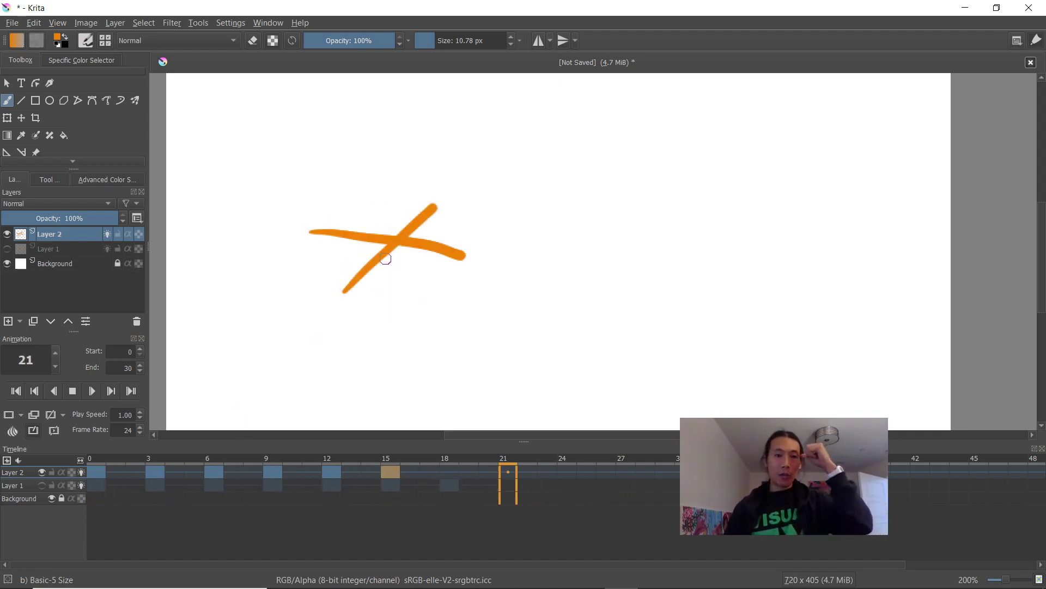
left_click(211, 471)
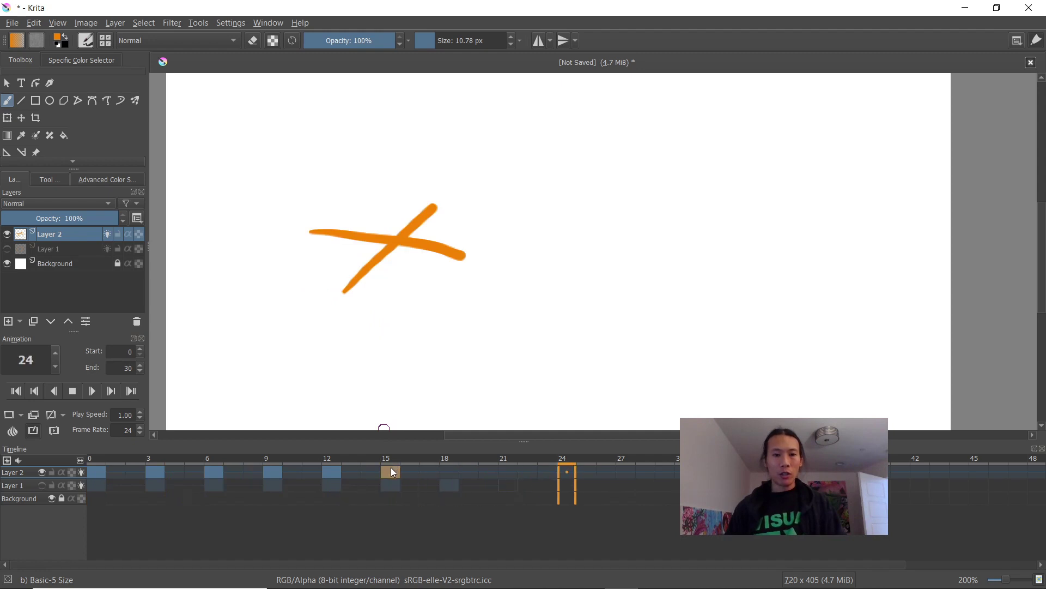
left_click(292, 479)
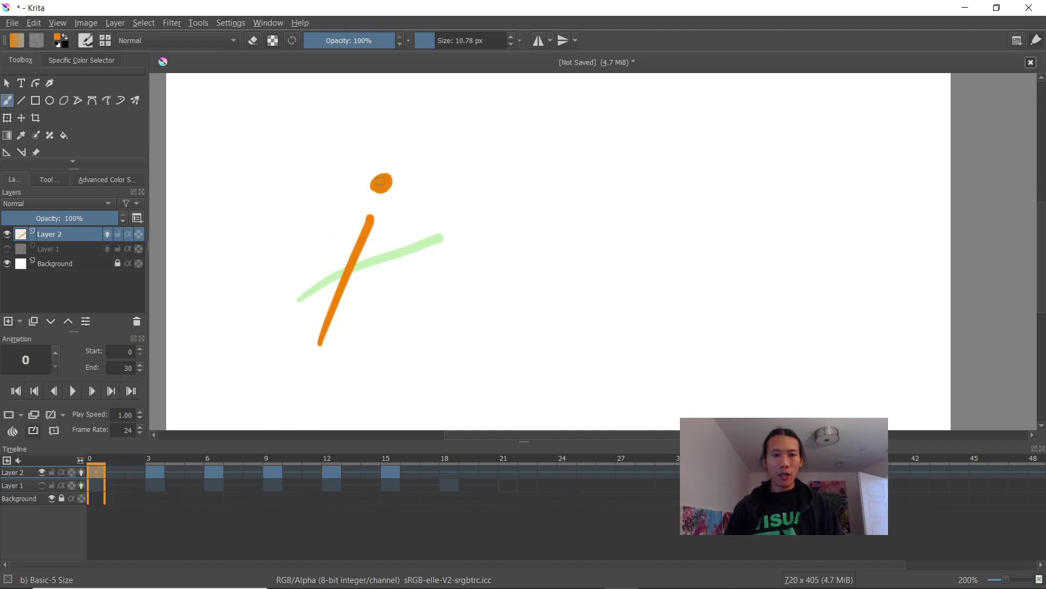
- Mark the line's tip on frame 3 and paint green leaves on frames 0 and 3
left_click(148, 472)
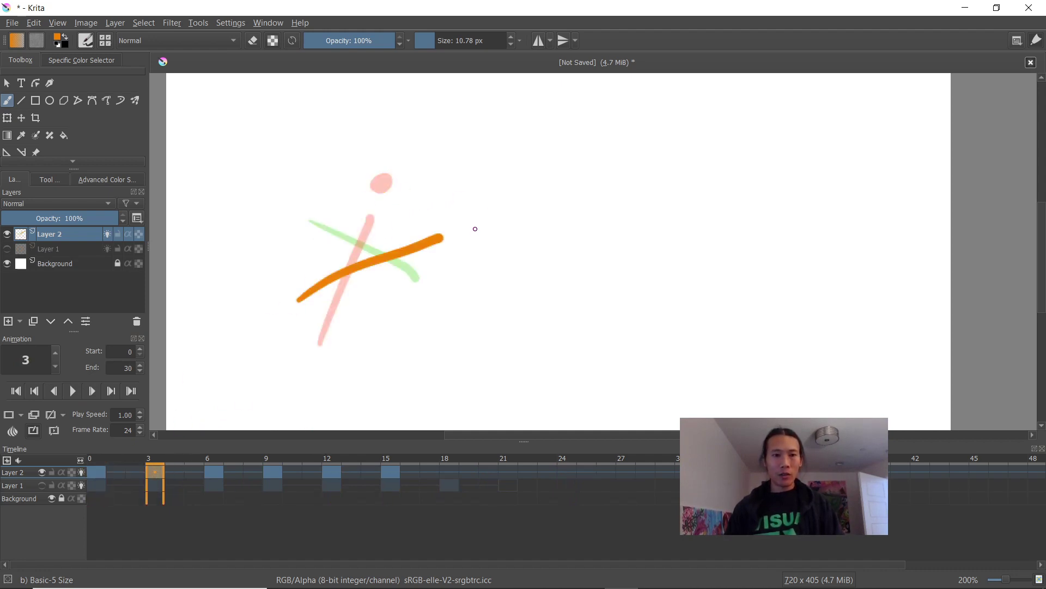
left_click(475, 229)
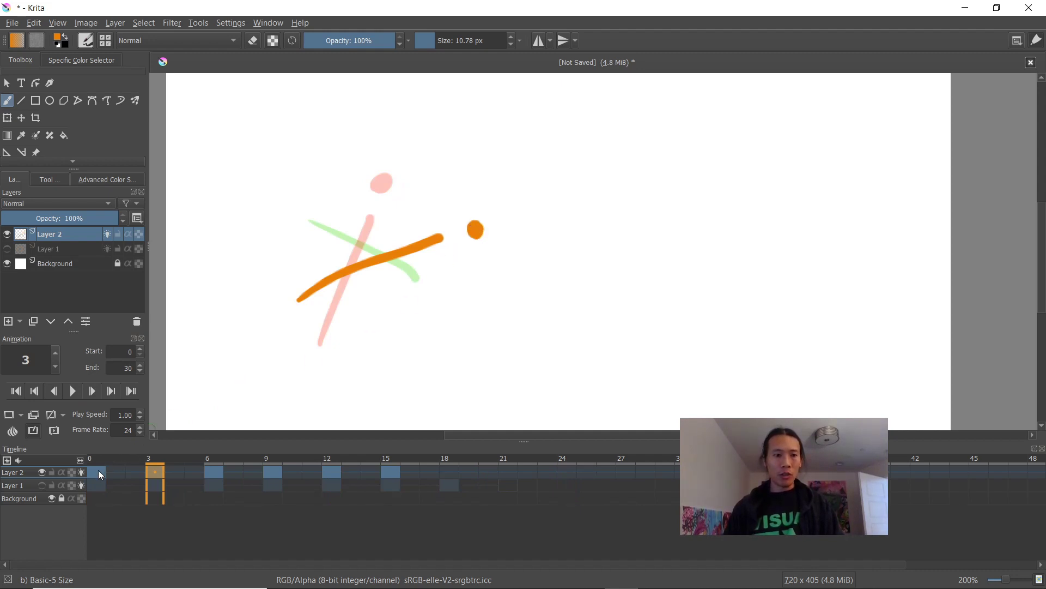
left_click(107, 178)
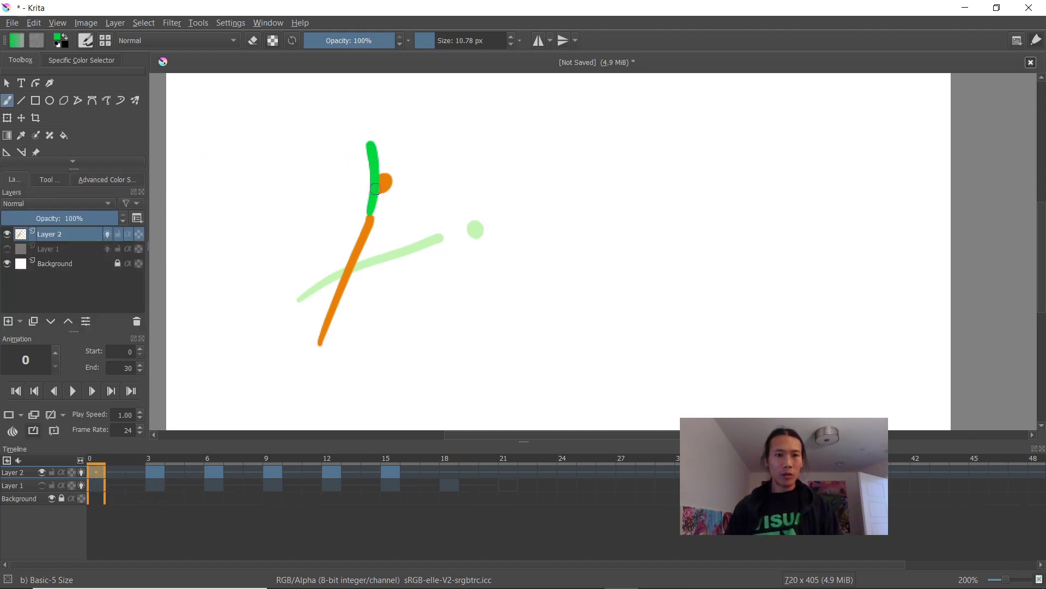
left_click(155, 472)
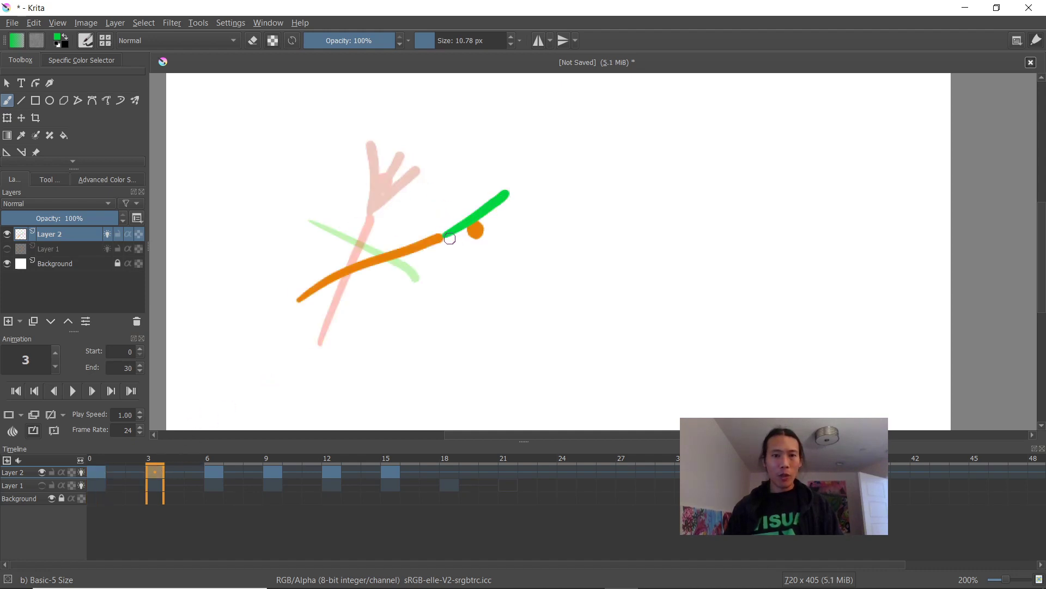
- Paint green leaves onto the carrot on frames 6, 9, 12 and 15
left_click(214, 471)
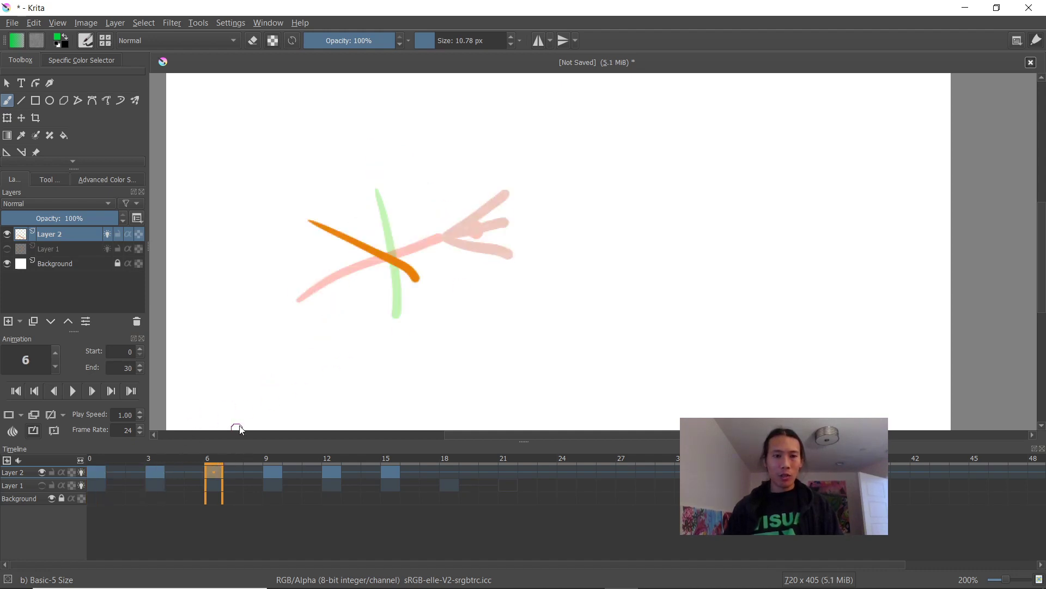
left_click_drag(420, 273, 468, 314)
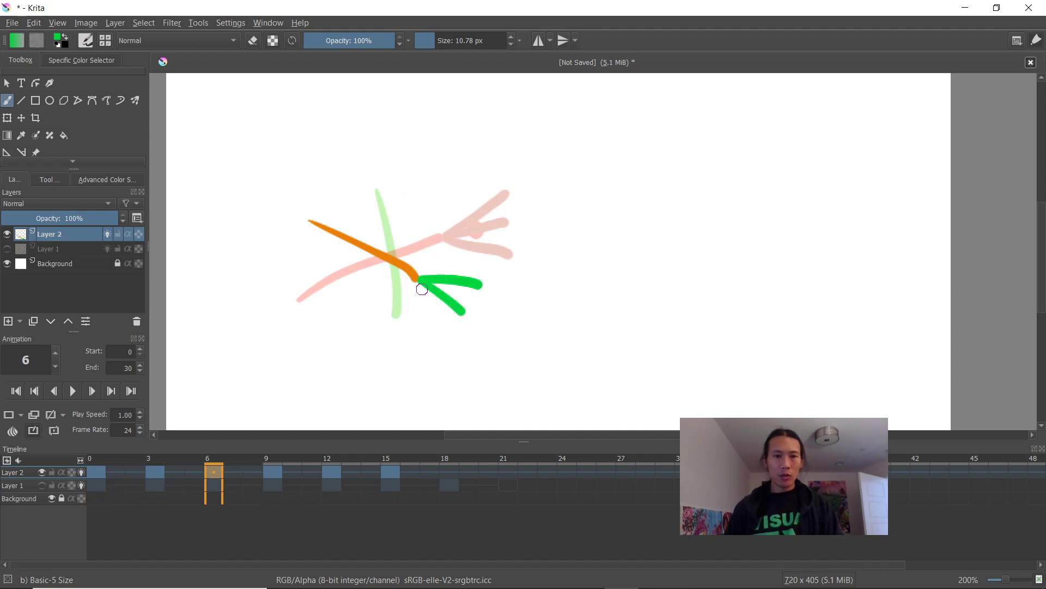
left_click(271, 471)
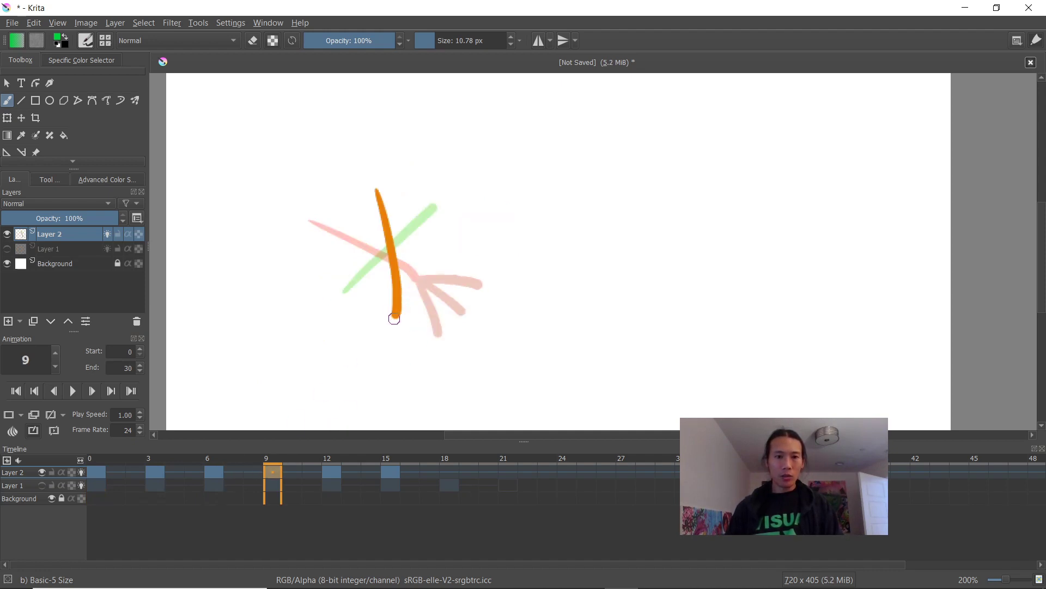
left_click(332, 478)
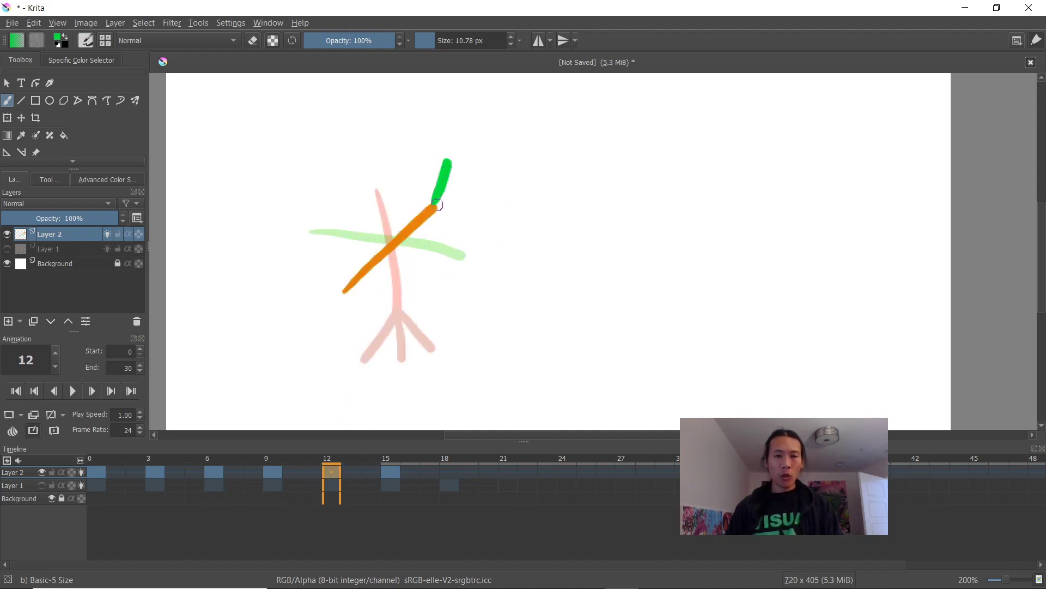
left_click(391, 484)
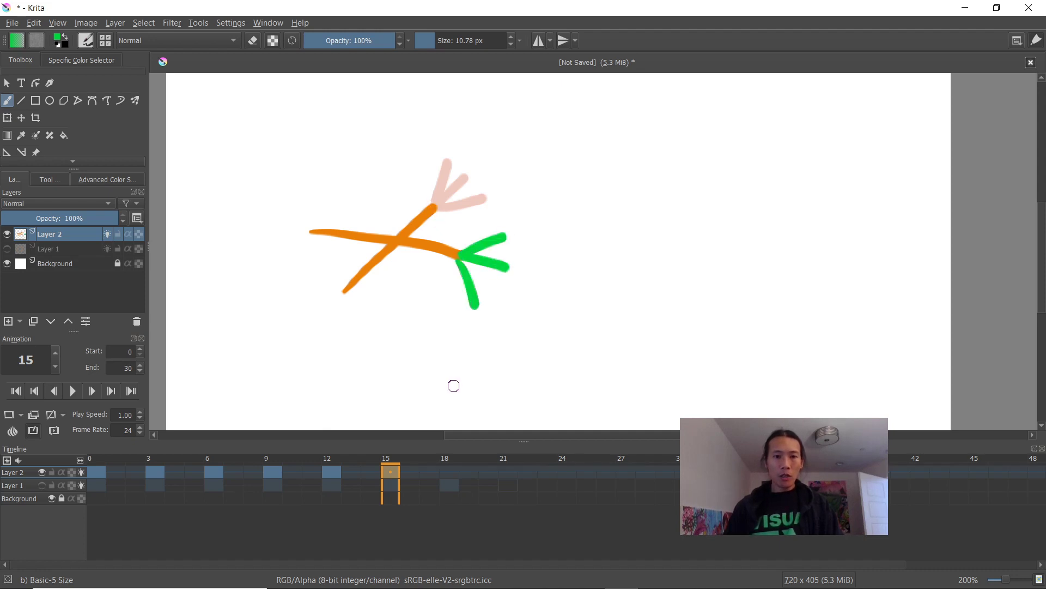
mouse_move(59, 304)
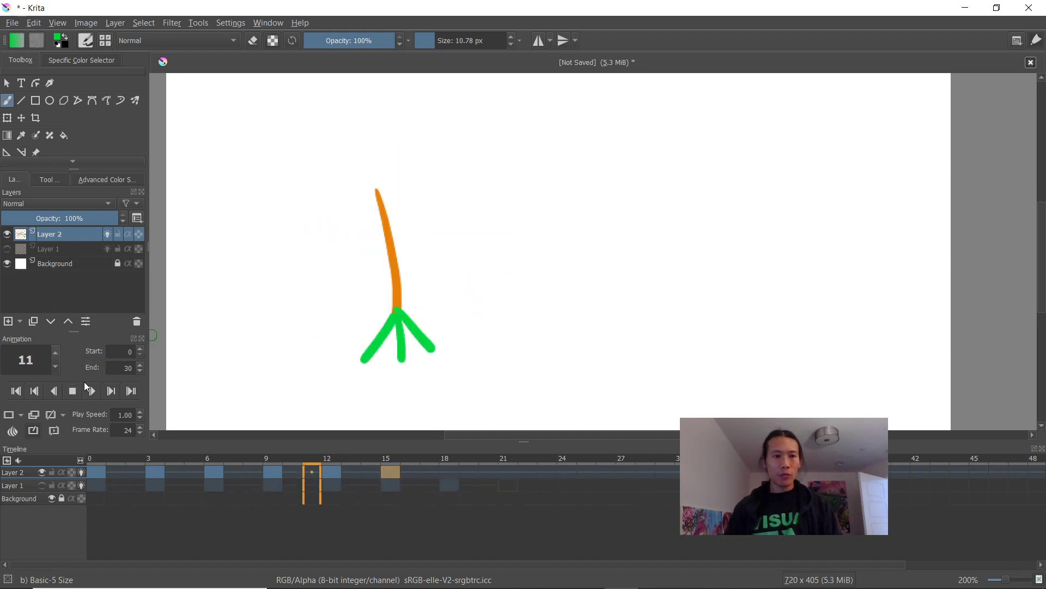
- Stop playback on frame 15 and dismiss the Window menu without changing anything
left_click(390, 470)
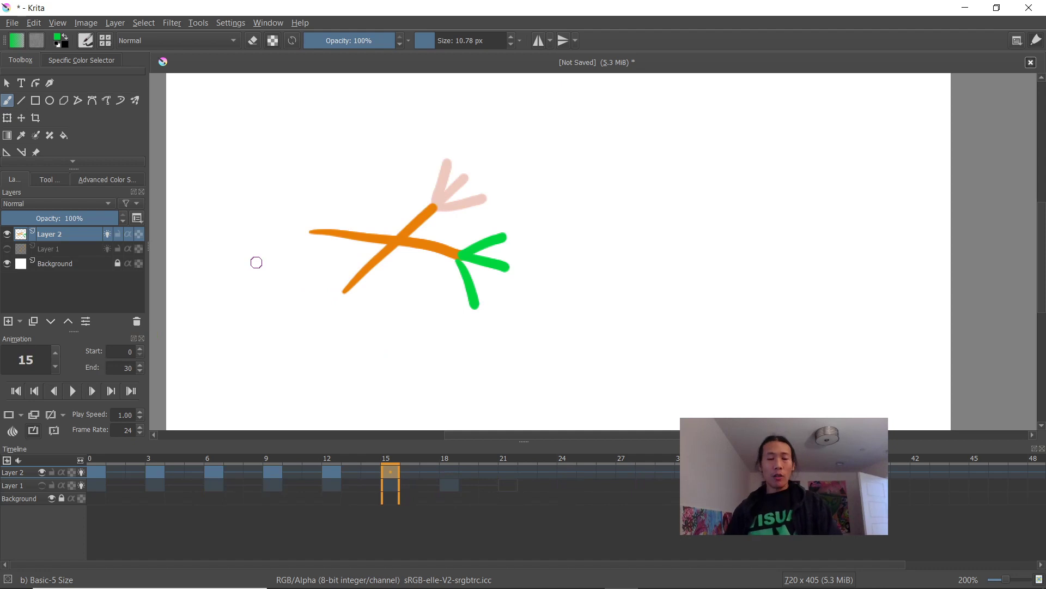
mouse_move(242, 94)
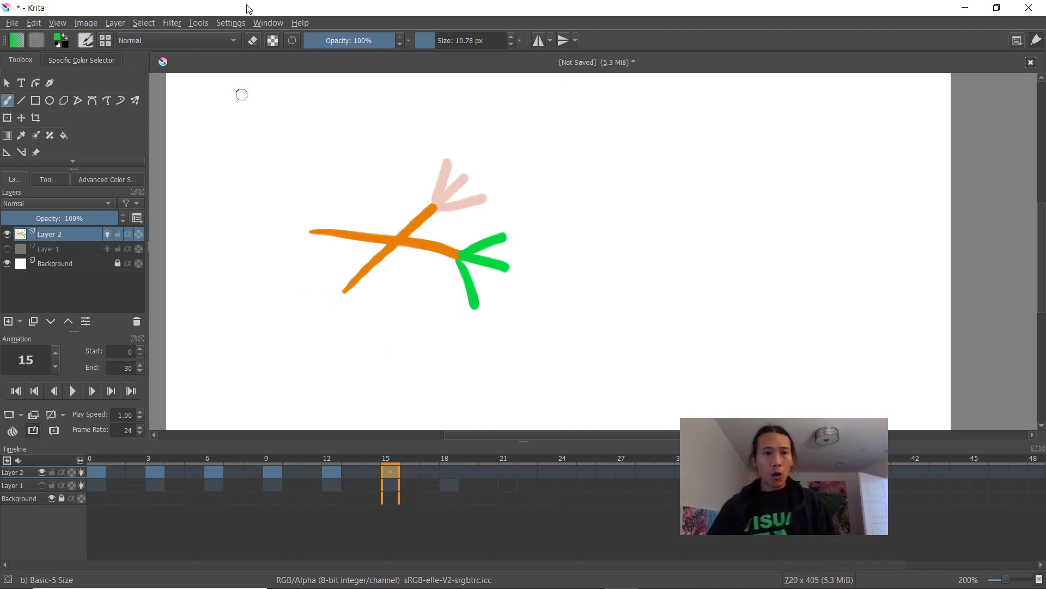
left_click(268, 22)
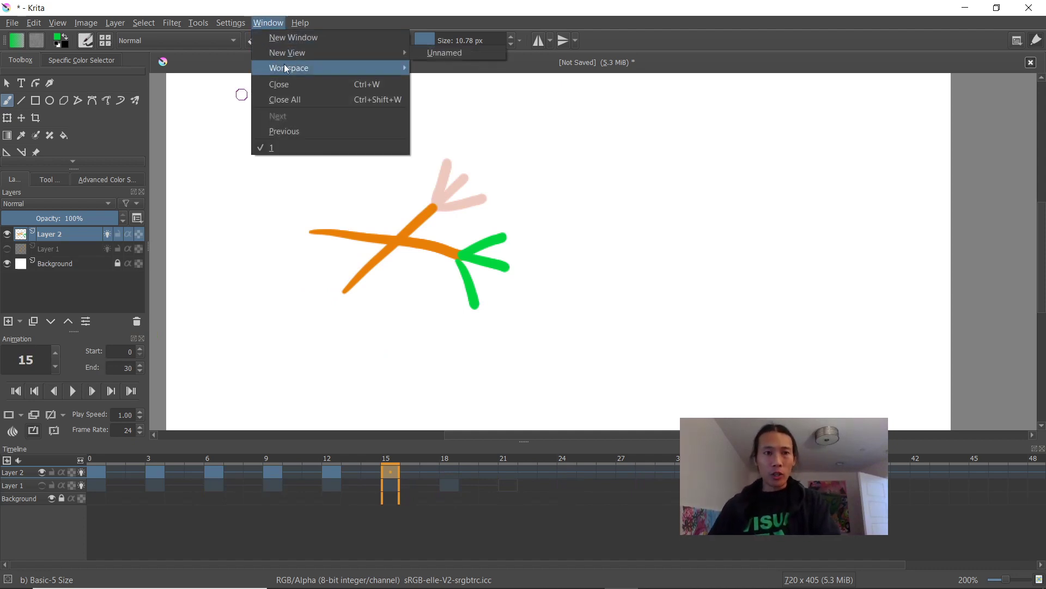
left_click(268, 22)
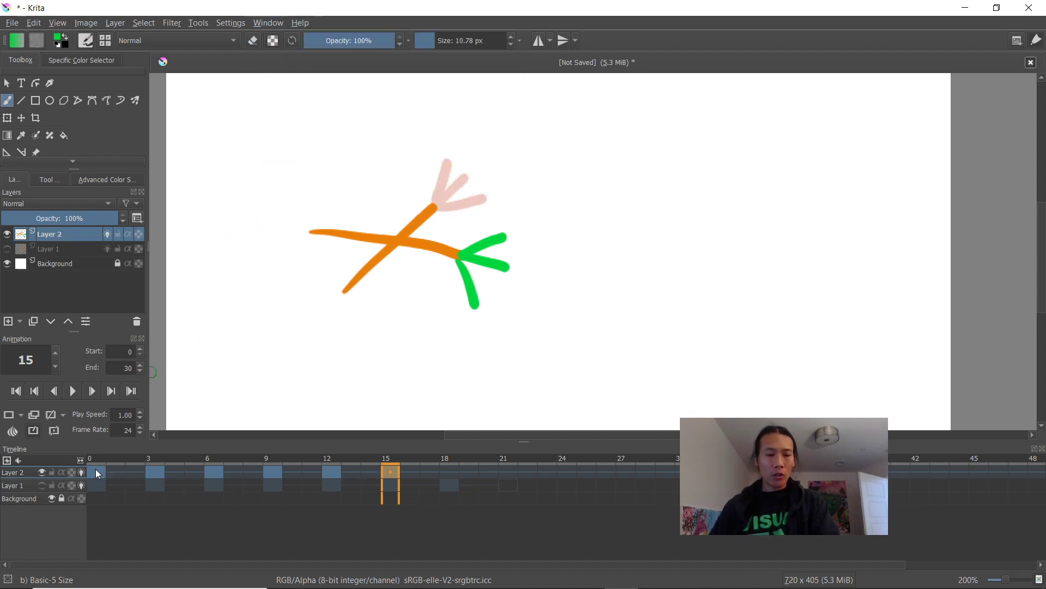
right_click(96, 473)
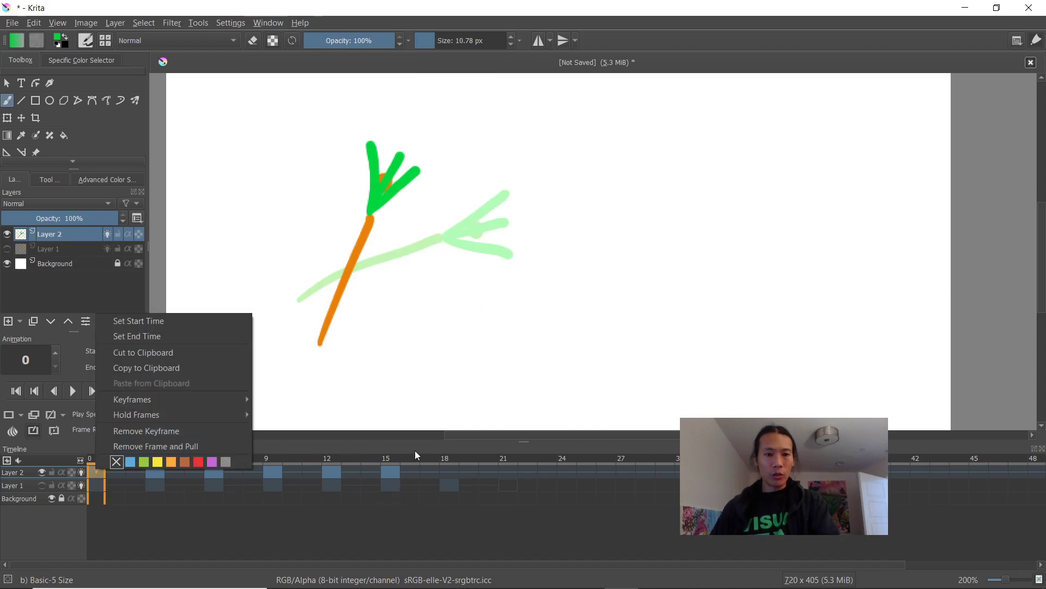
mouse_move(145, 431)
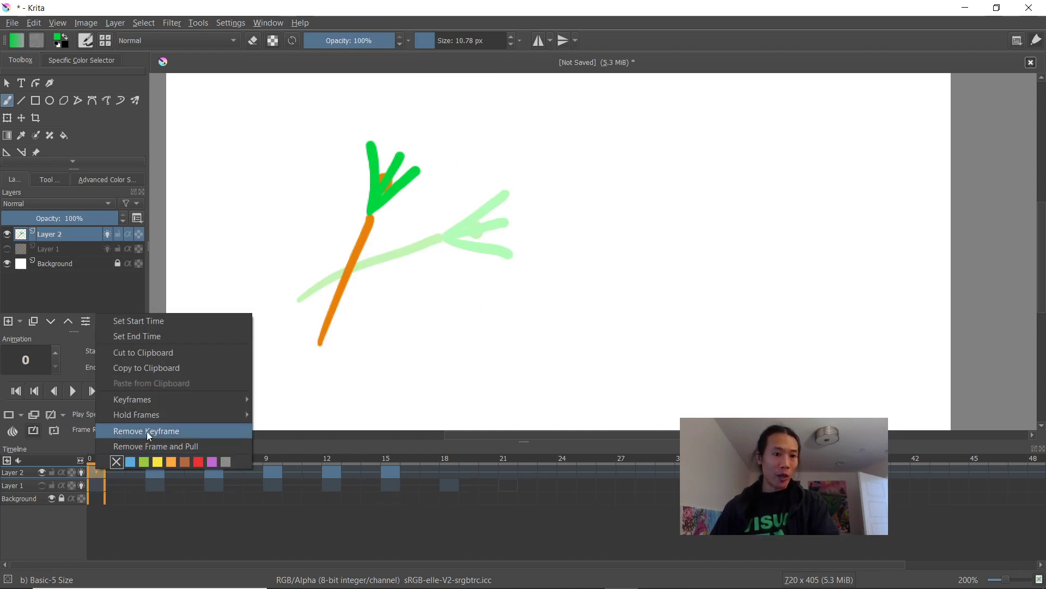
mouse_move(175, 446)
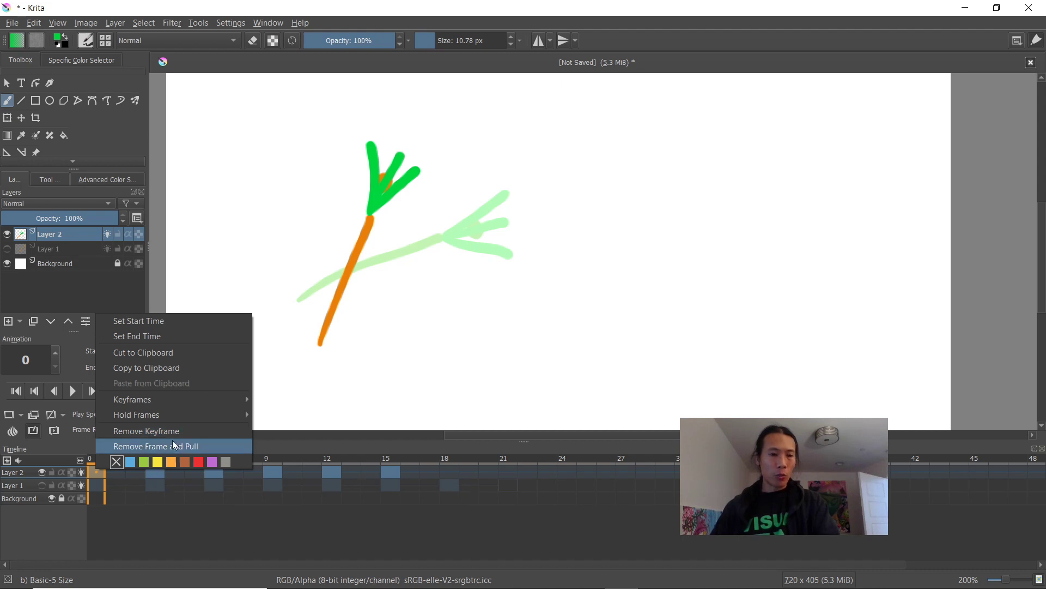
mouse_move(160, 430)
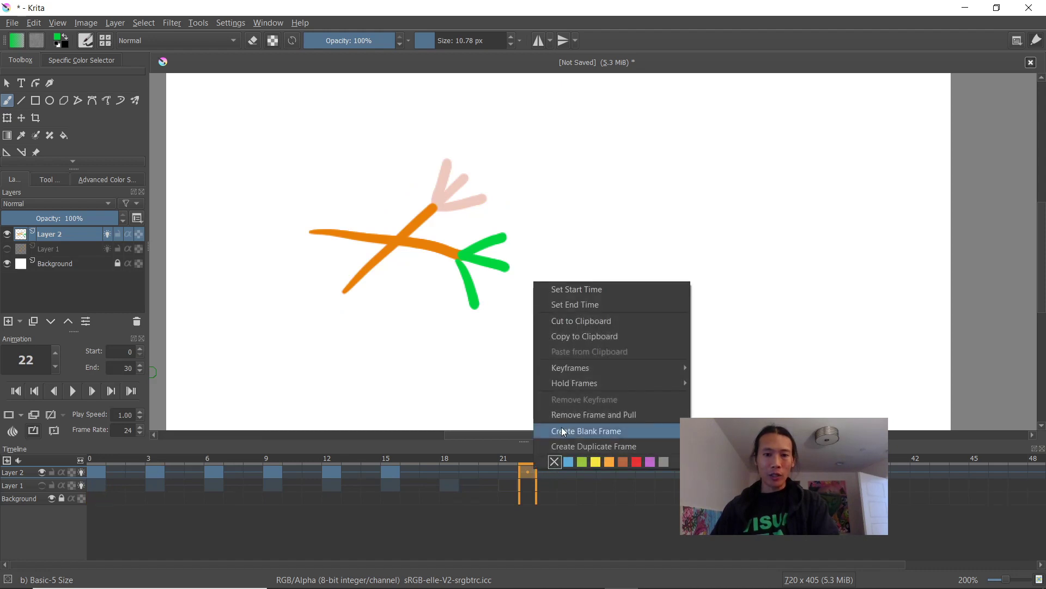
mouse_move(578, 438)
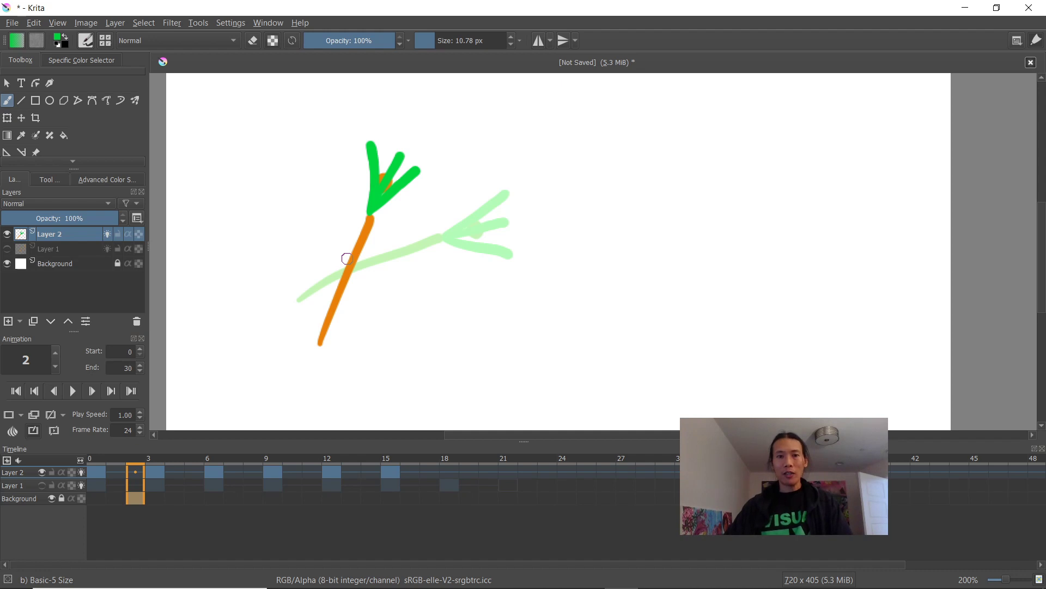
mouse_move(490, 232)
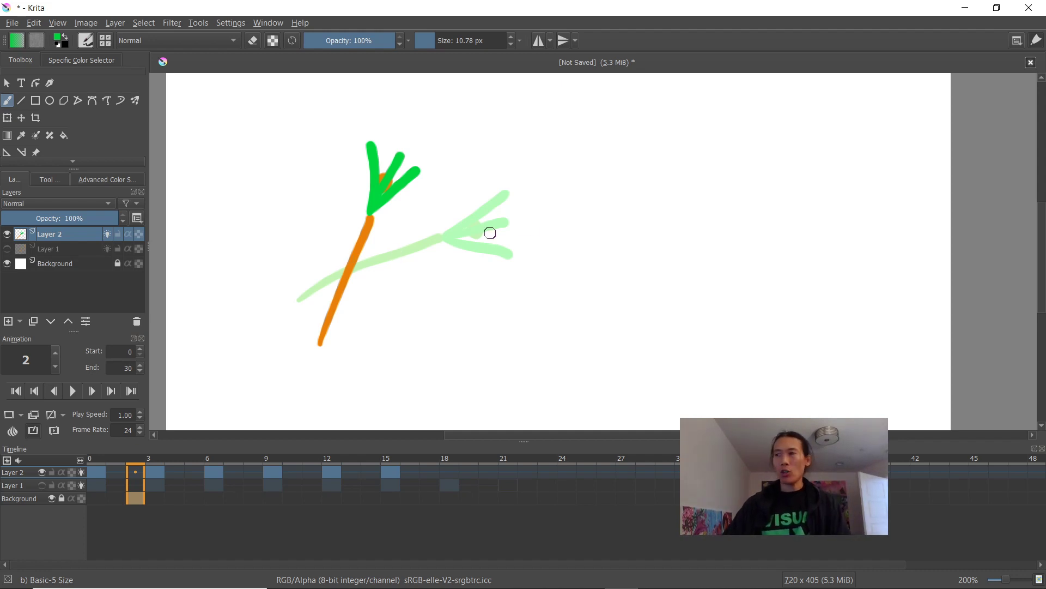